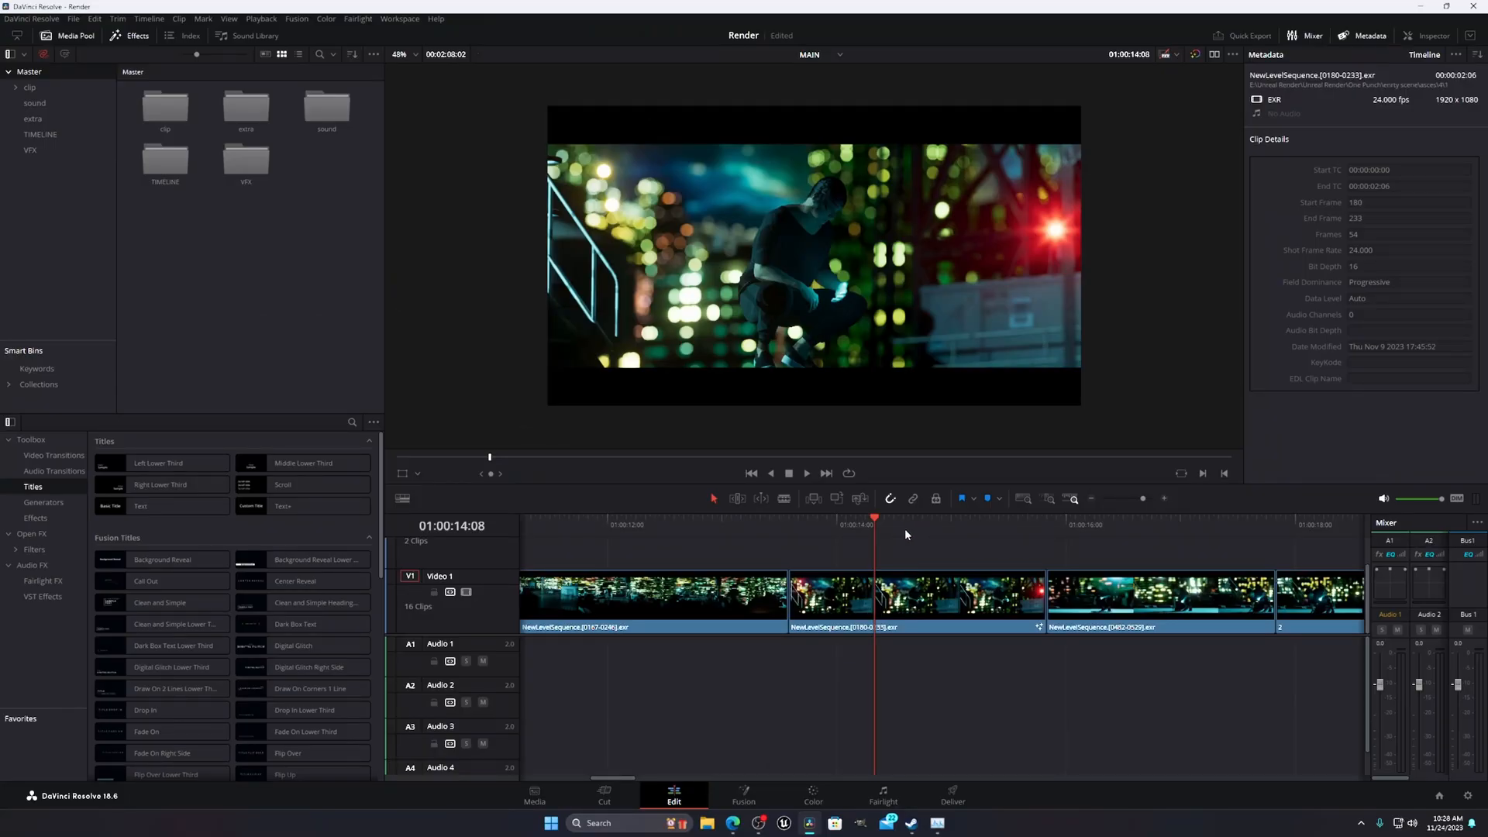
pyautogui.moveTo(913, 499)
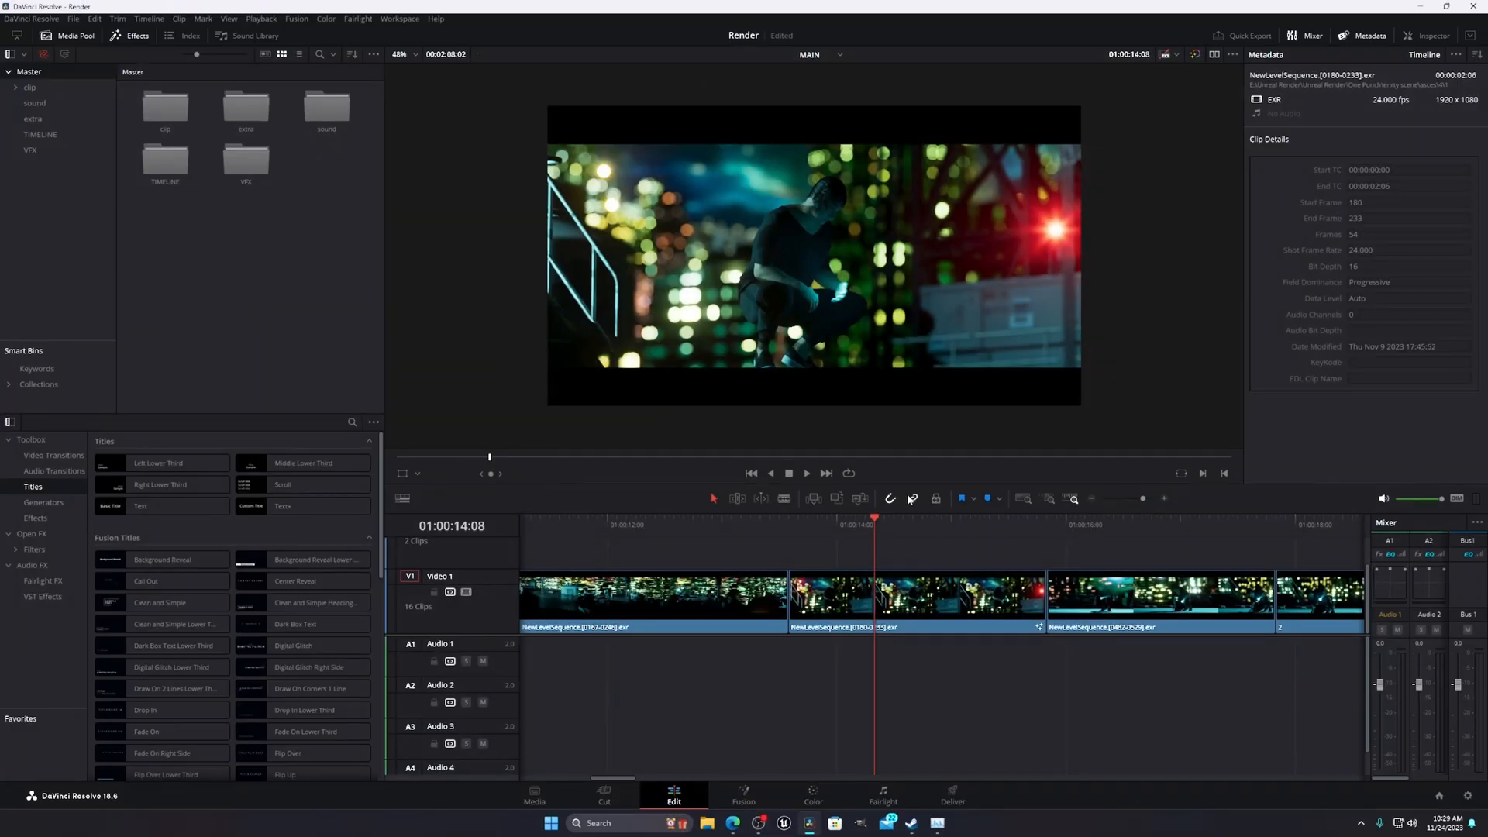
# - Browse to the OnePunch > Main bin, check a clip's ACES Input Transform, and load the first clip
pyautogui.click(789, 519)
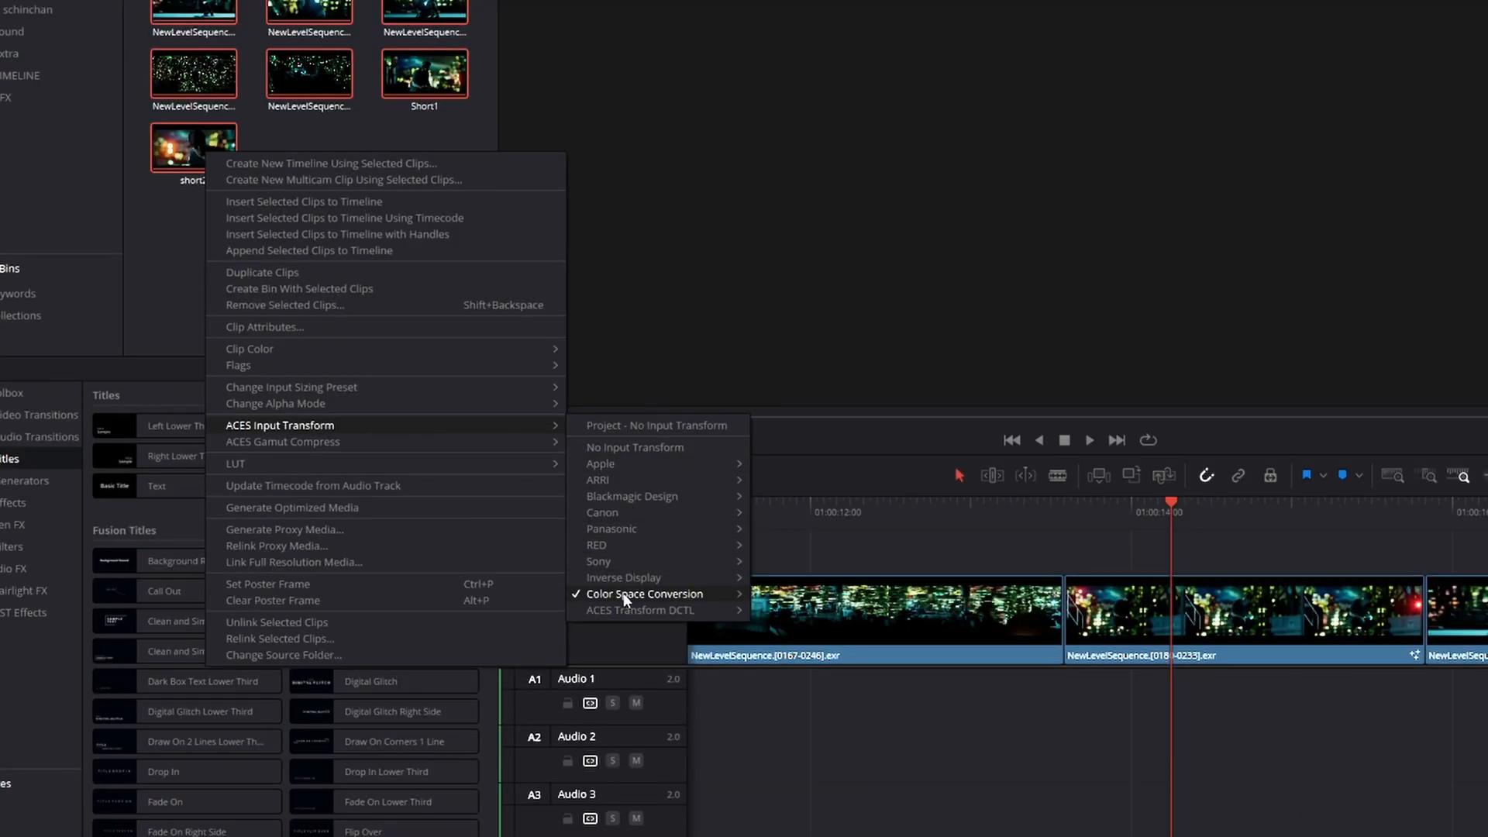
pyautogui.click(645, 594)
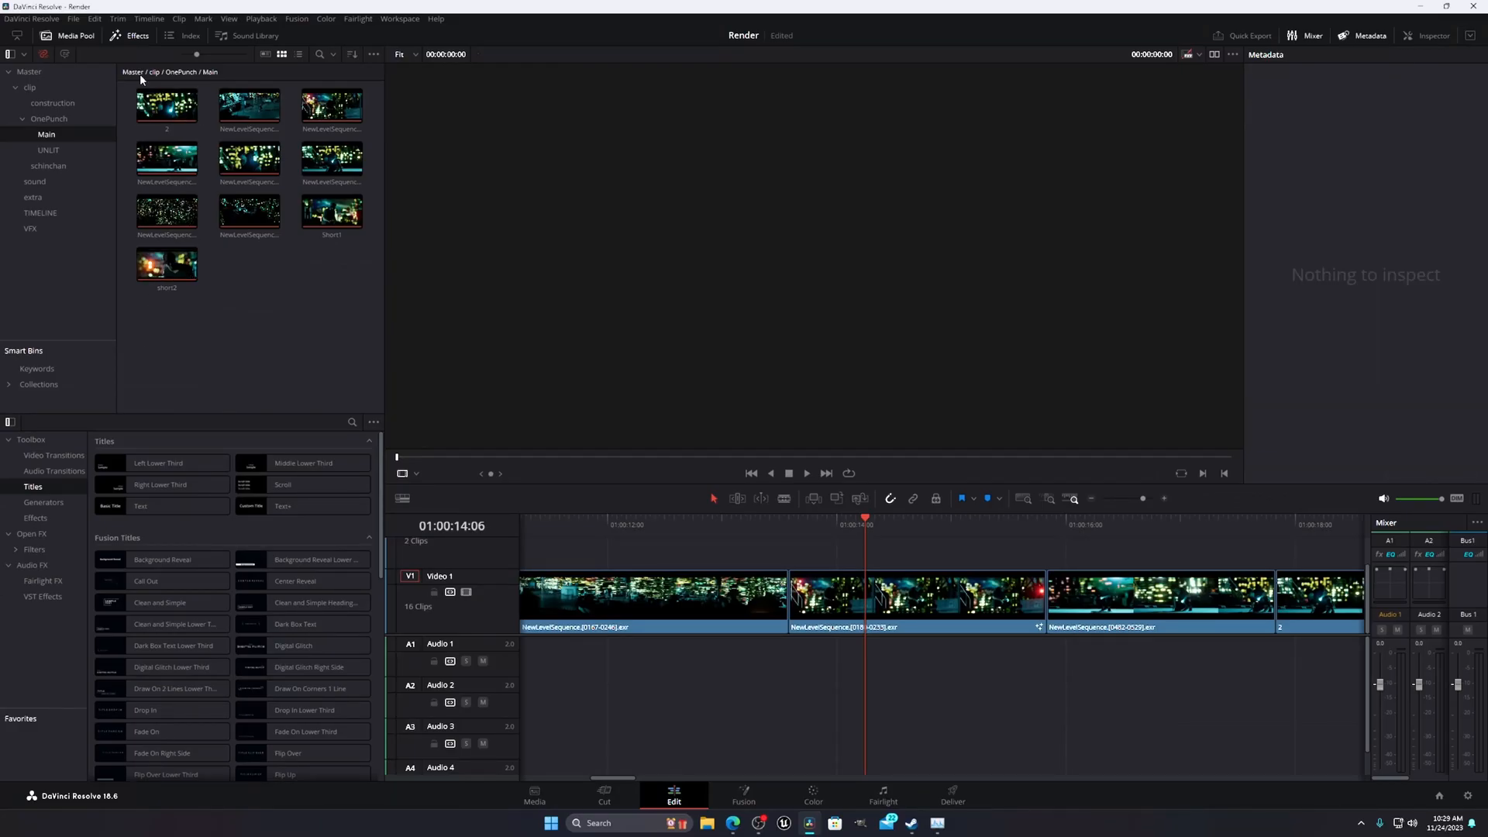
pyautogui.click(167, 107)
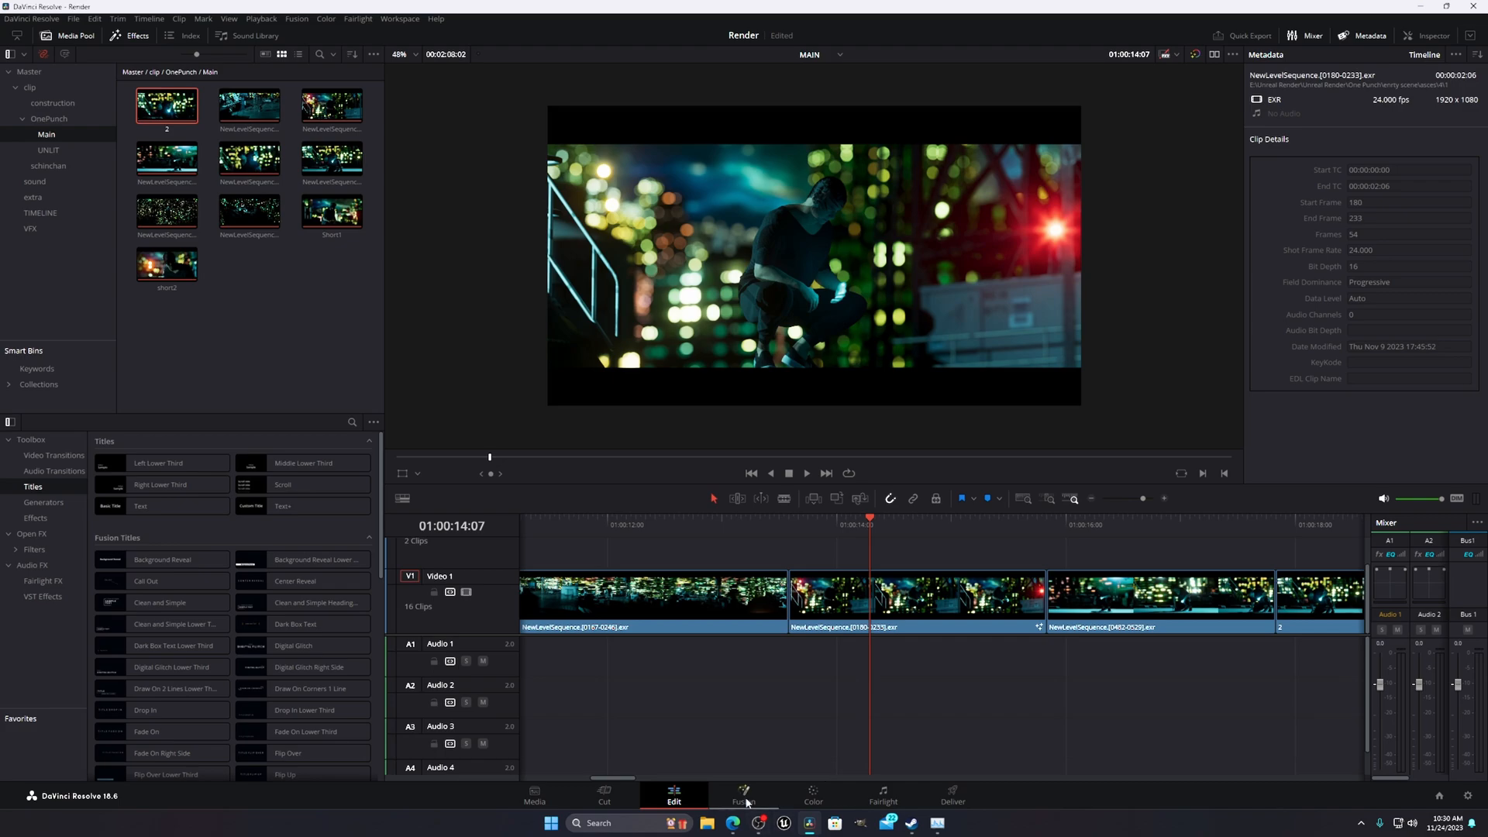
# - Switch the loaded clip to the Fusion page to see MediaIn1 wired to MediaOut1 and a loose ACES Transform
pyautogui.click(744, 801)
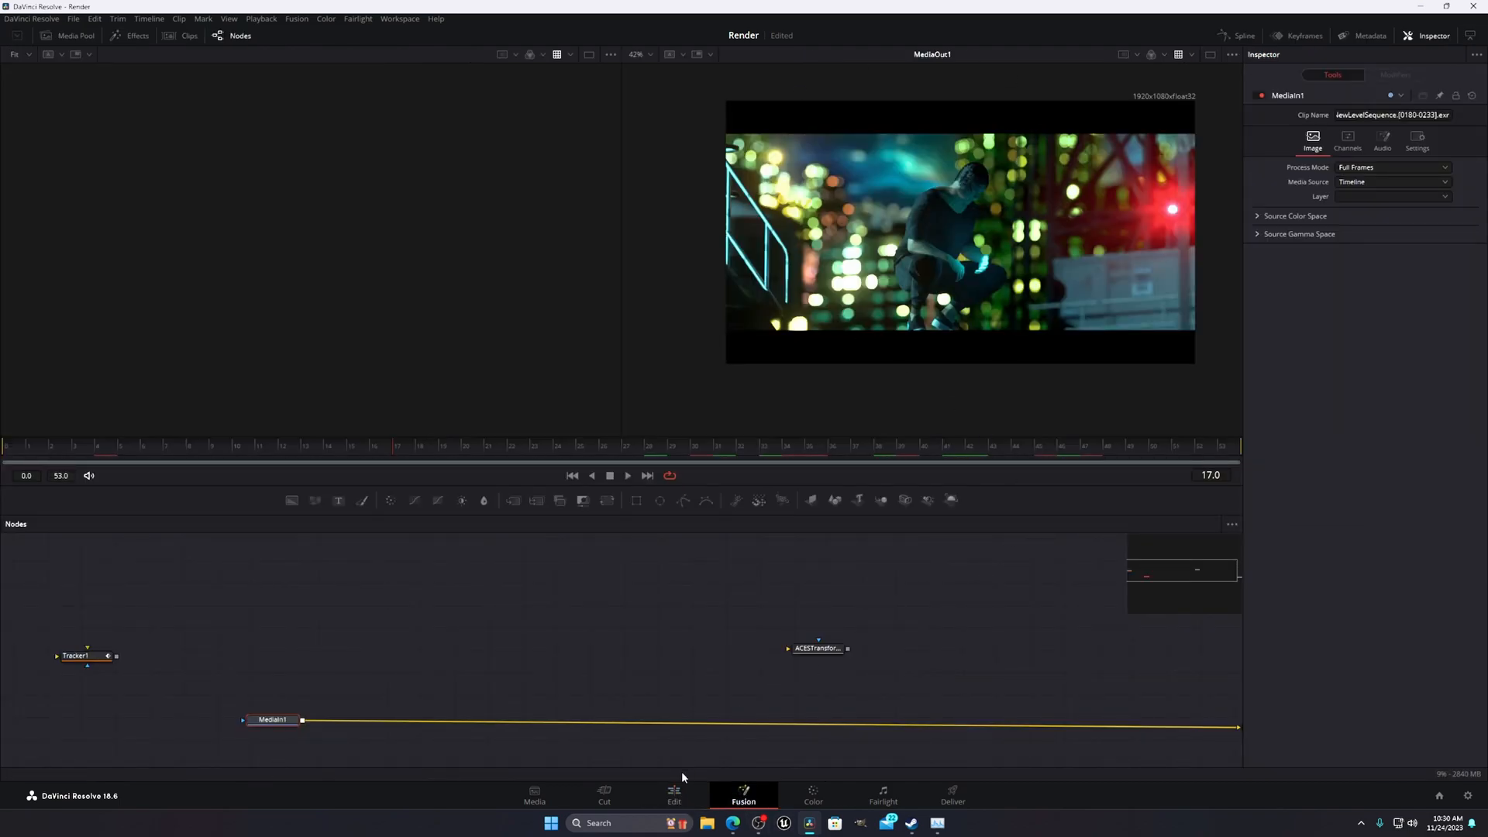
pyautogui.click(673, 797)
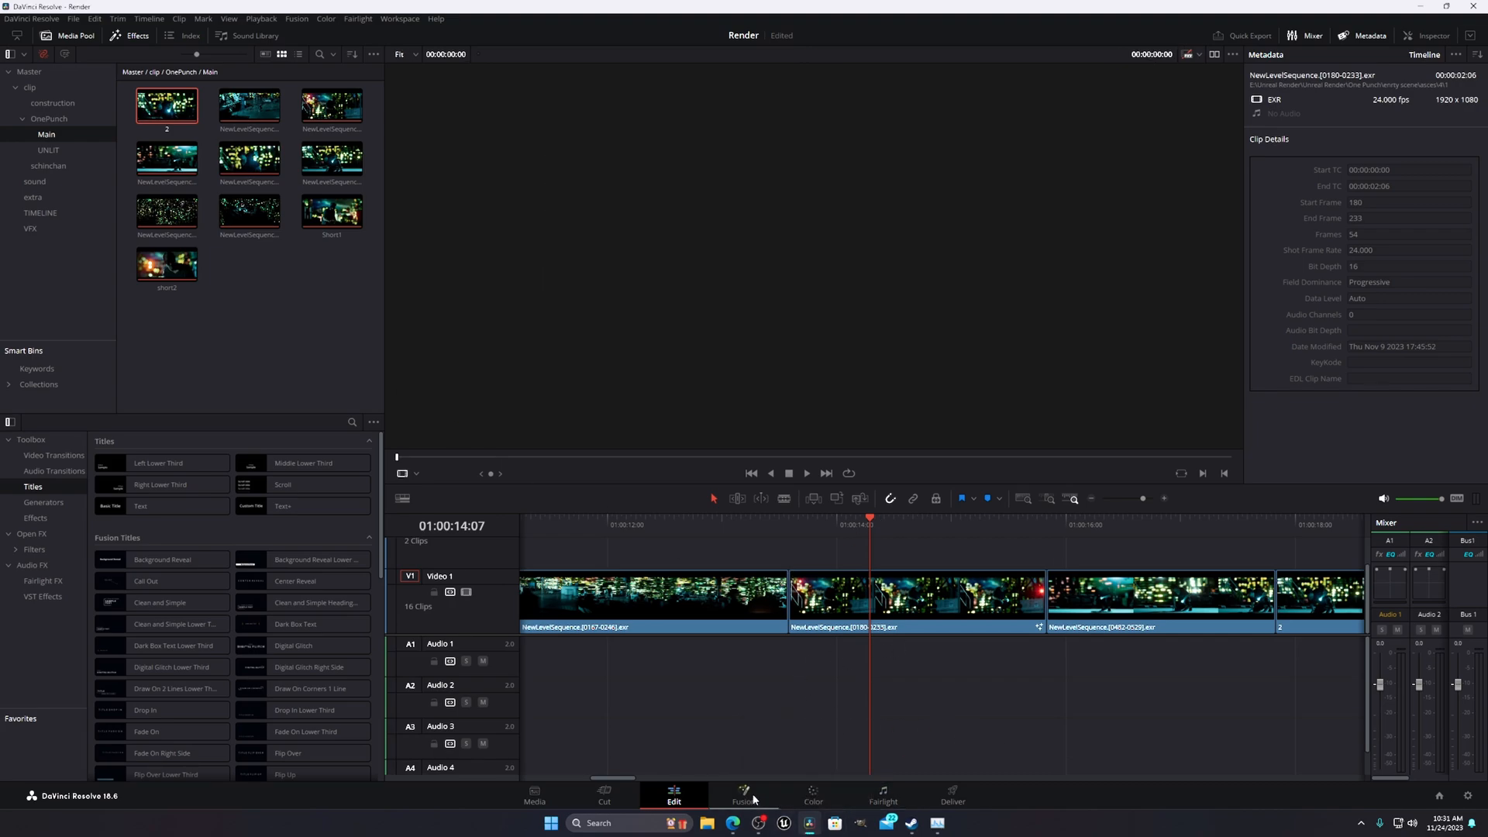
pyautogui.click(744, 801)
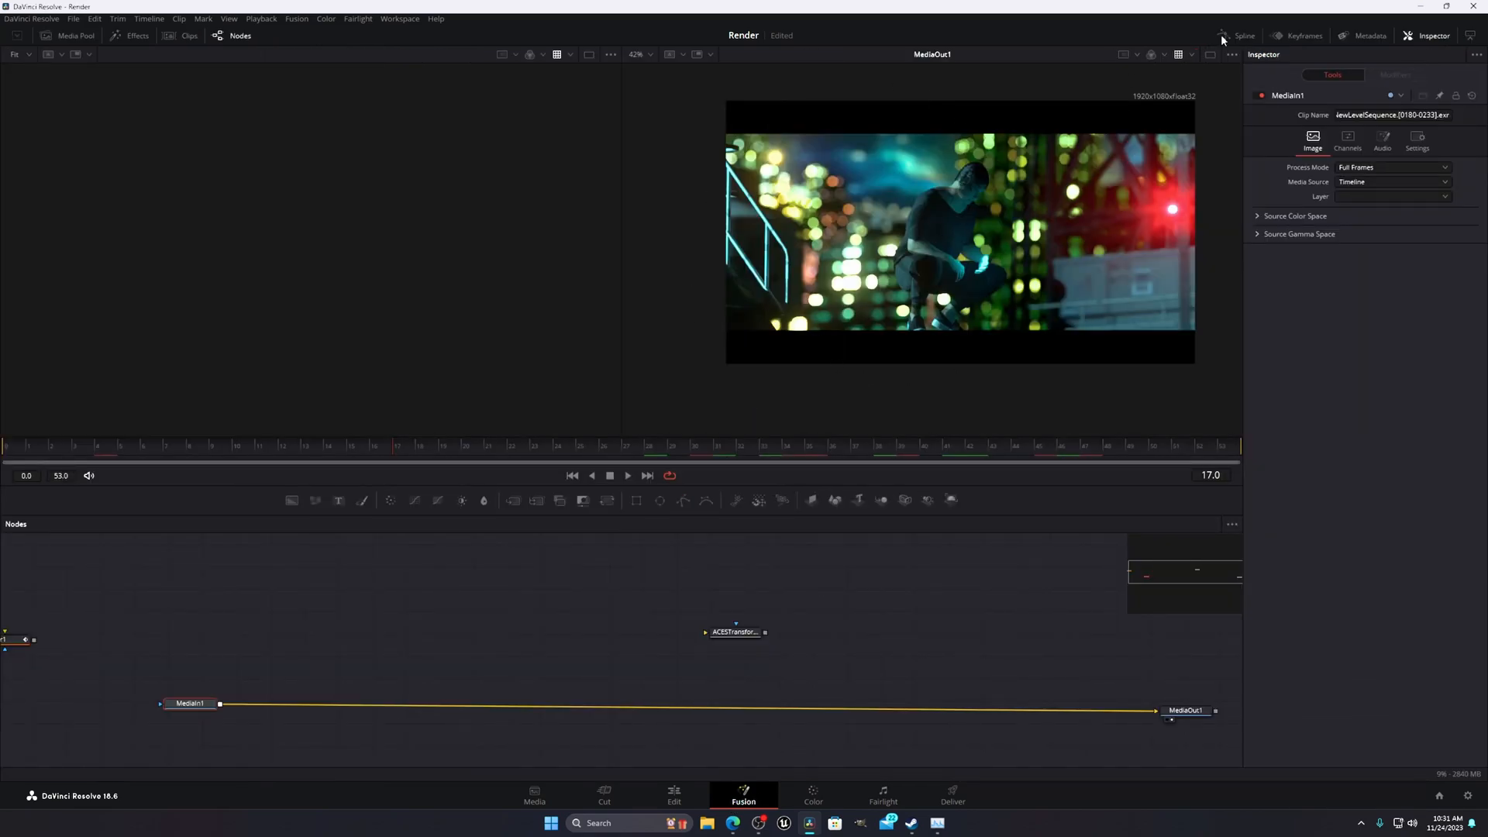
# - Show the Fusion viewer LUT list with Fusion View LUT, OCIO ColorSpace and ACES options
pyautogui.click(1181, 55)
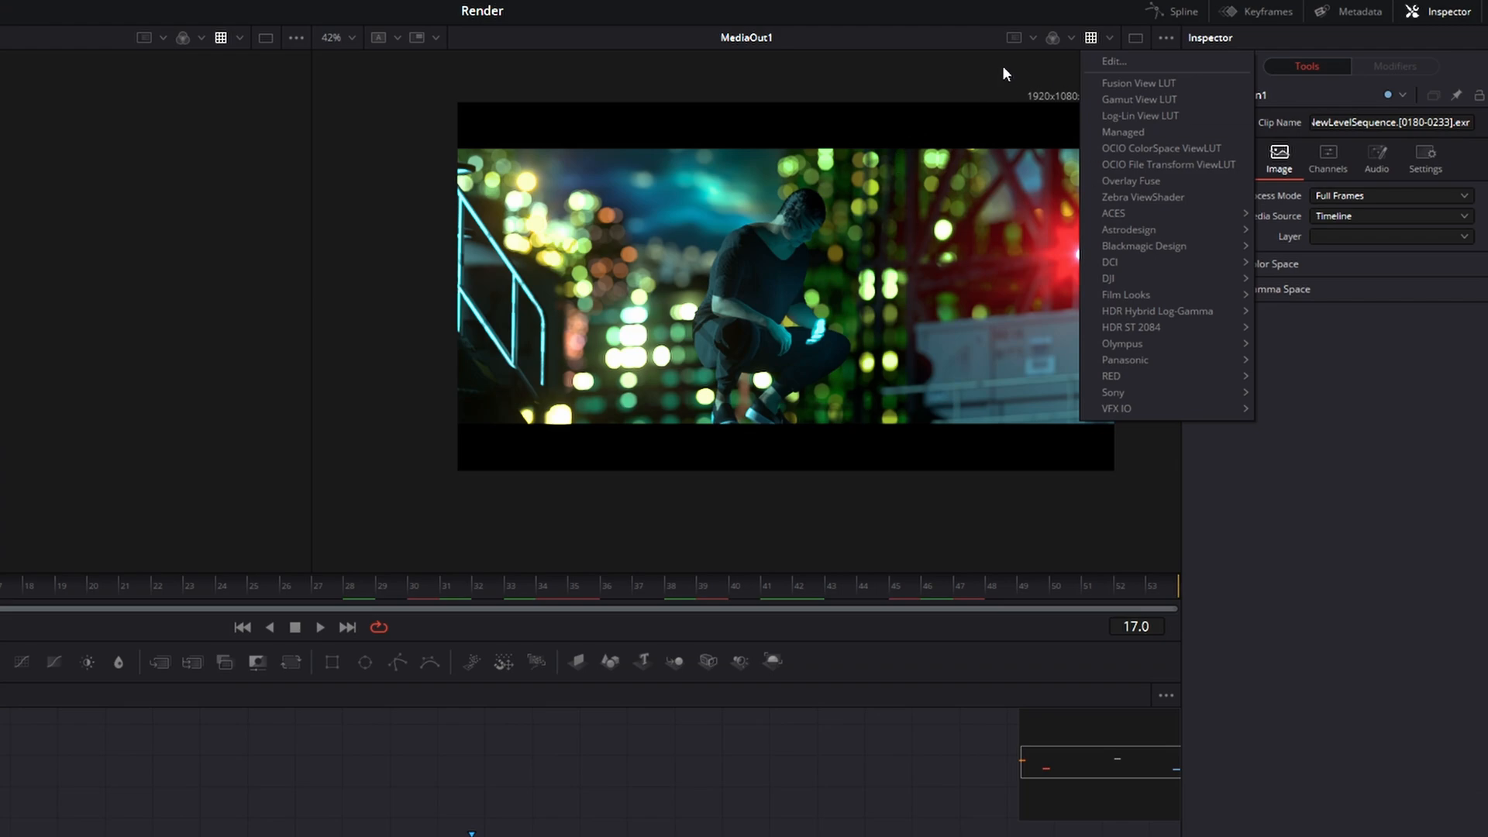
pyautogui.moveTo(1134, 131)
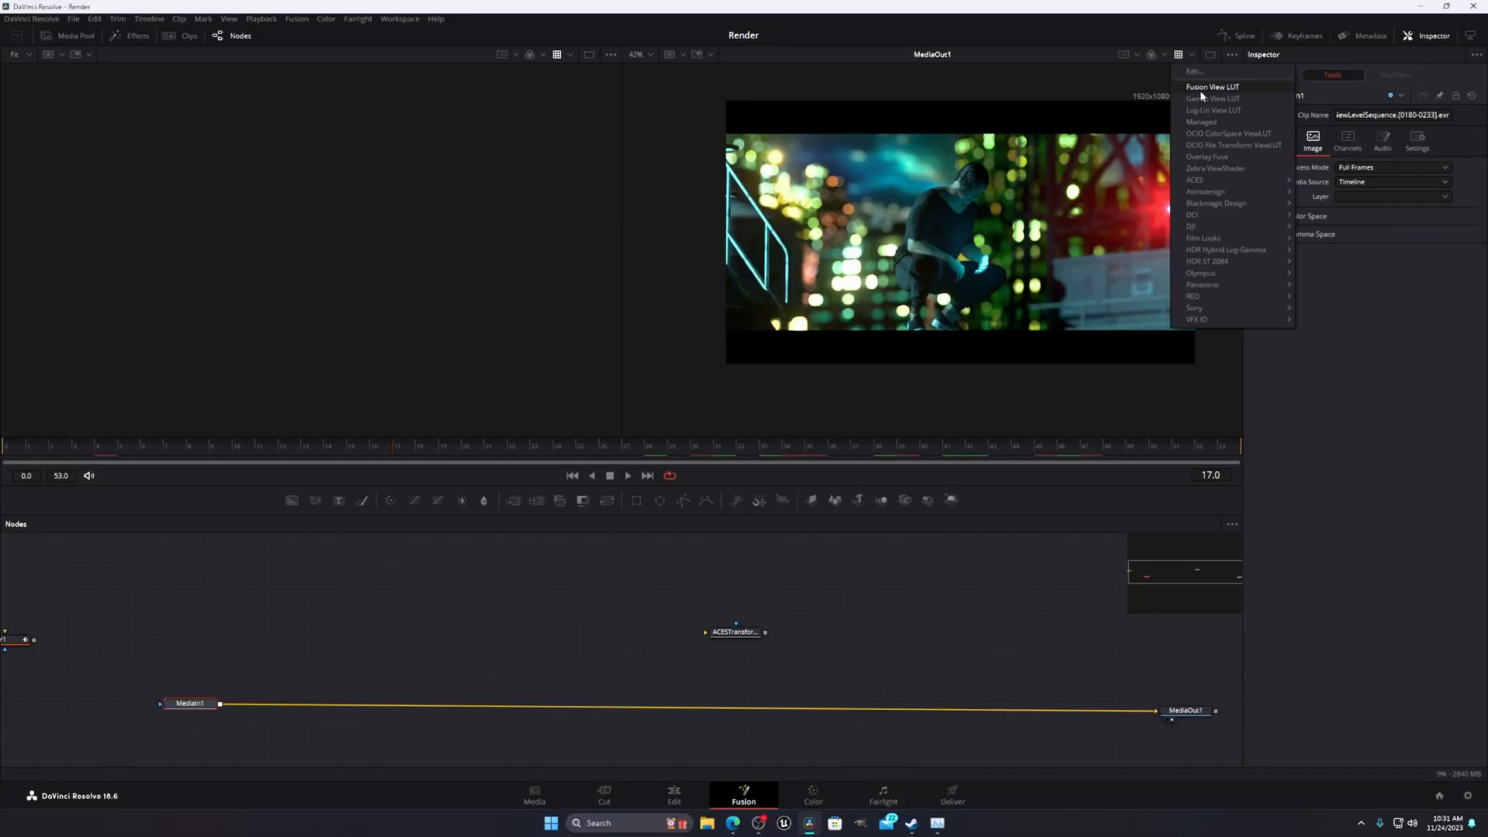
pyautogui.click(1215, 86)
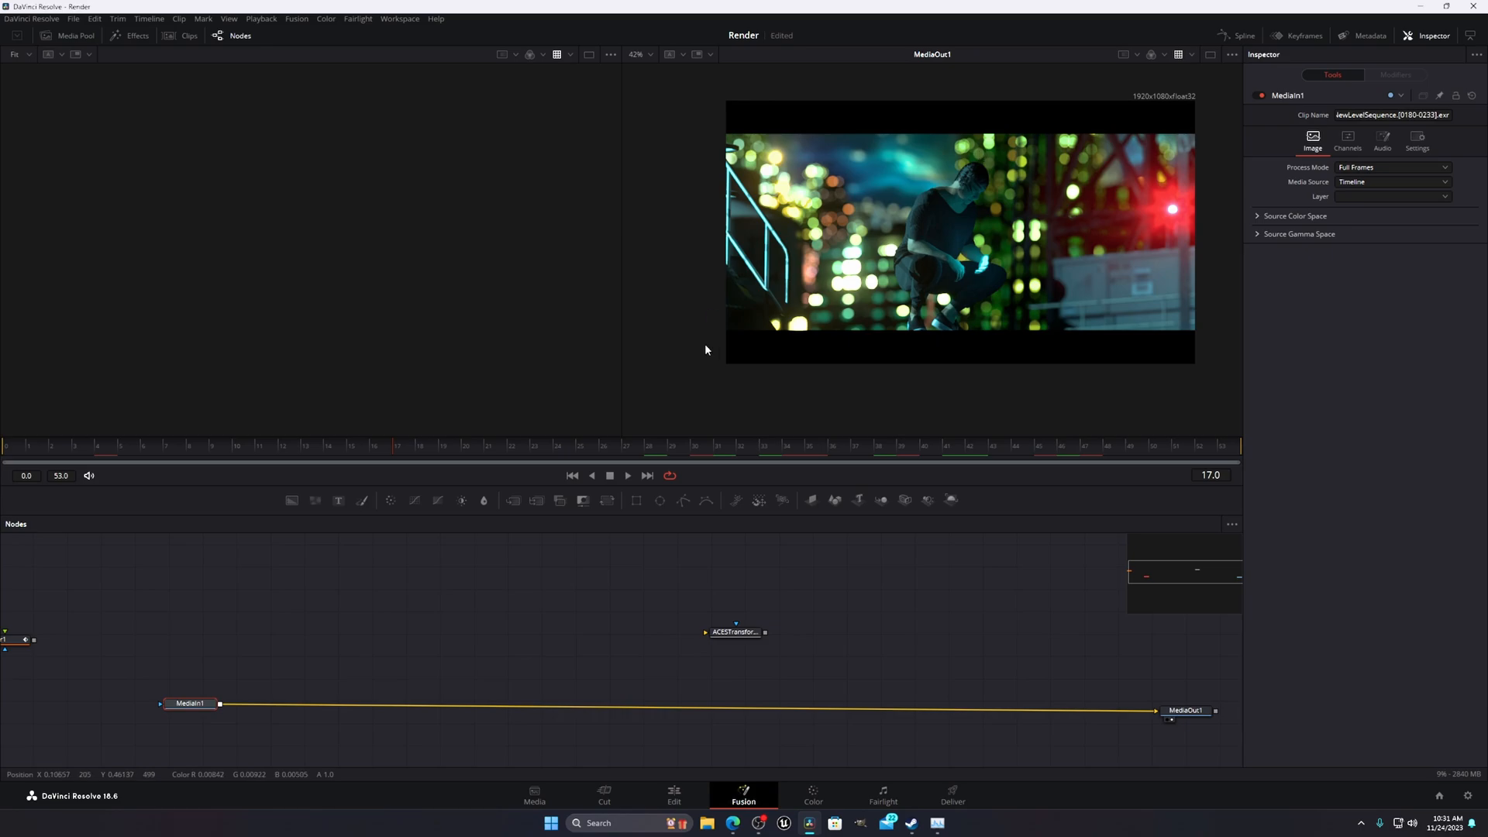
pyautogui.click(1156, 54)
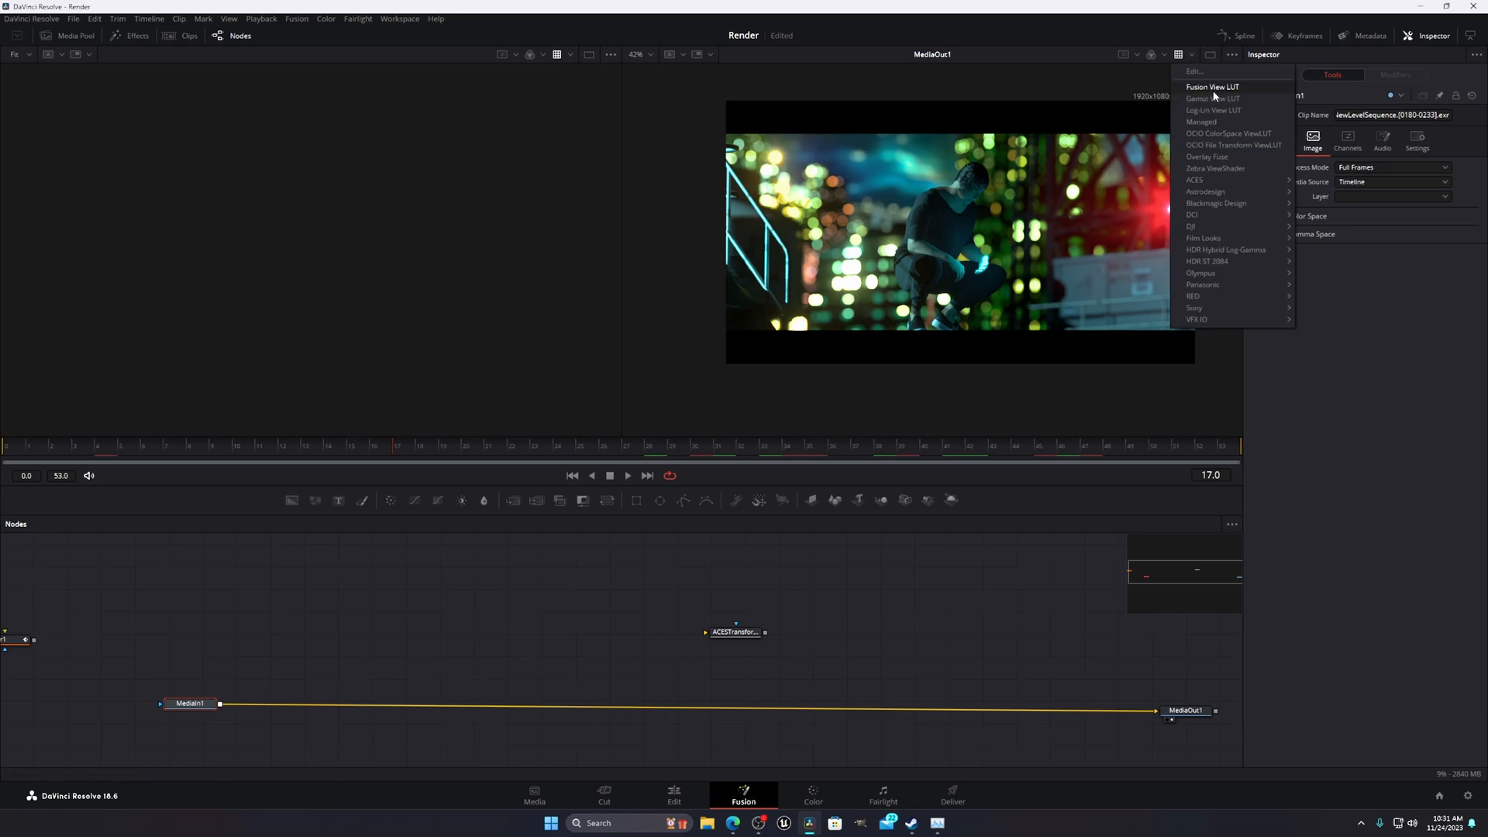
pyautogui.moveTo(1029, 419)
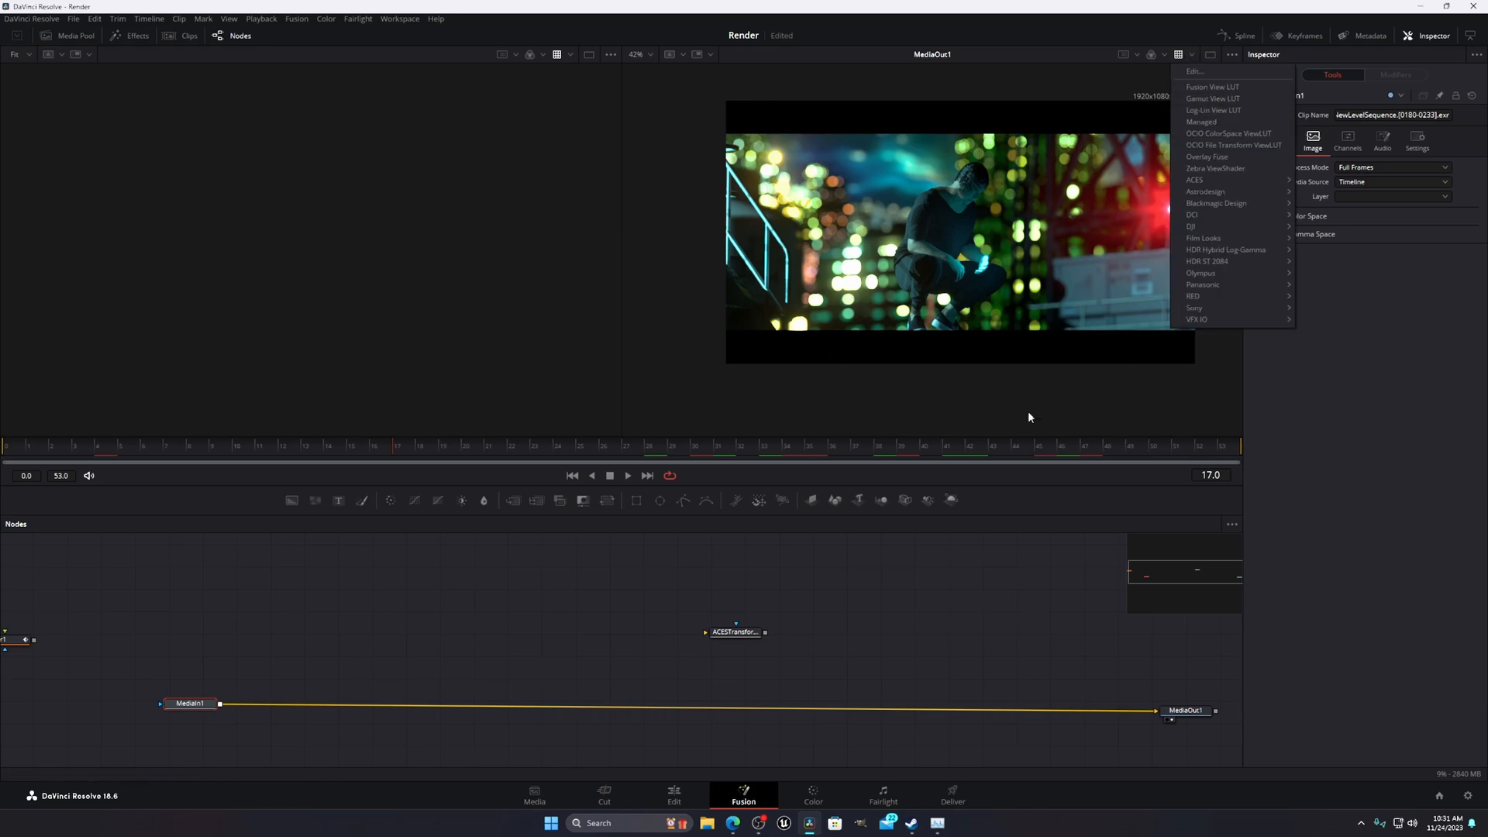
# - Flip between the Edit timeline and the Fusion viewer to compare the EXR clip's colours
pyautogui.click(673, 795)
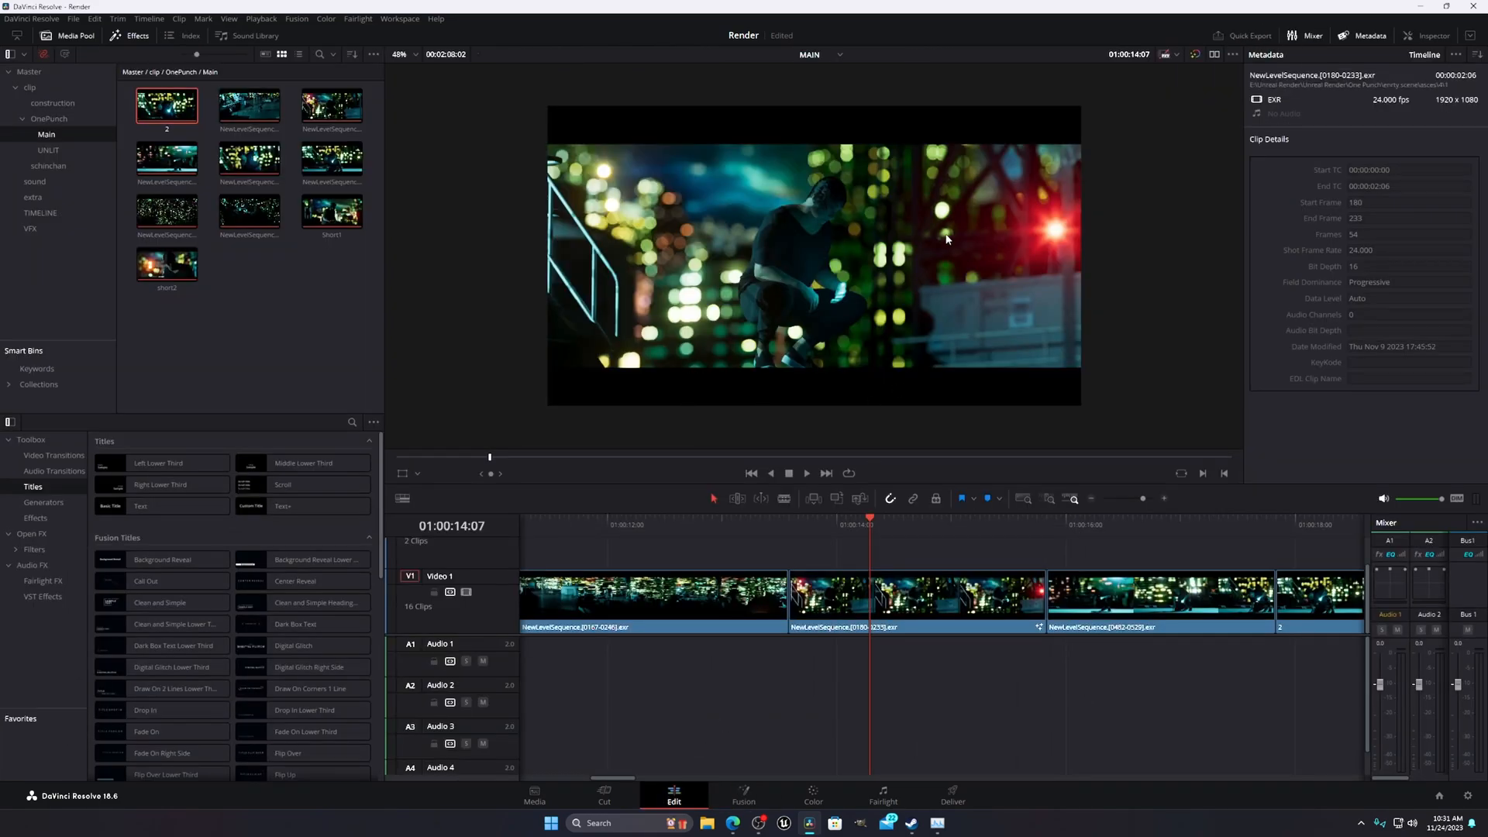
pyautogui.moveTo(896, 520)
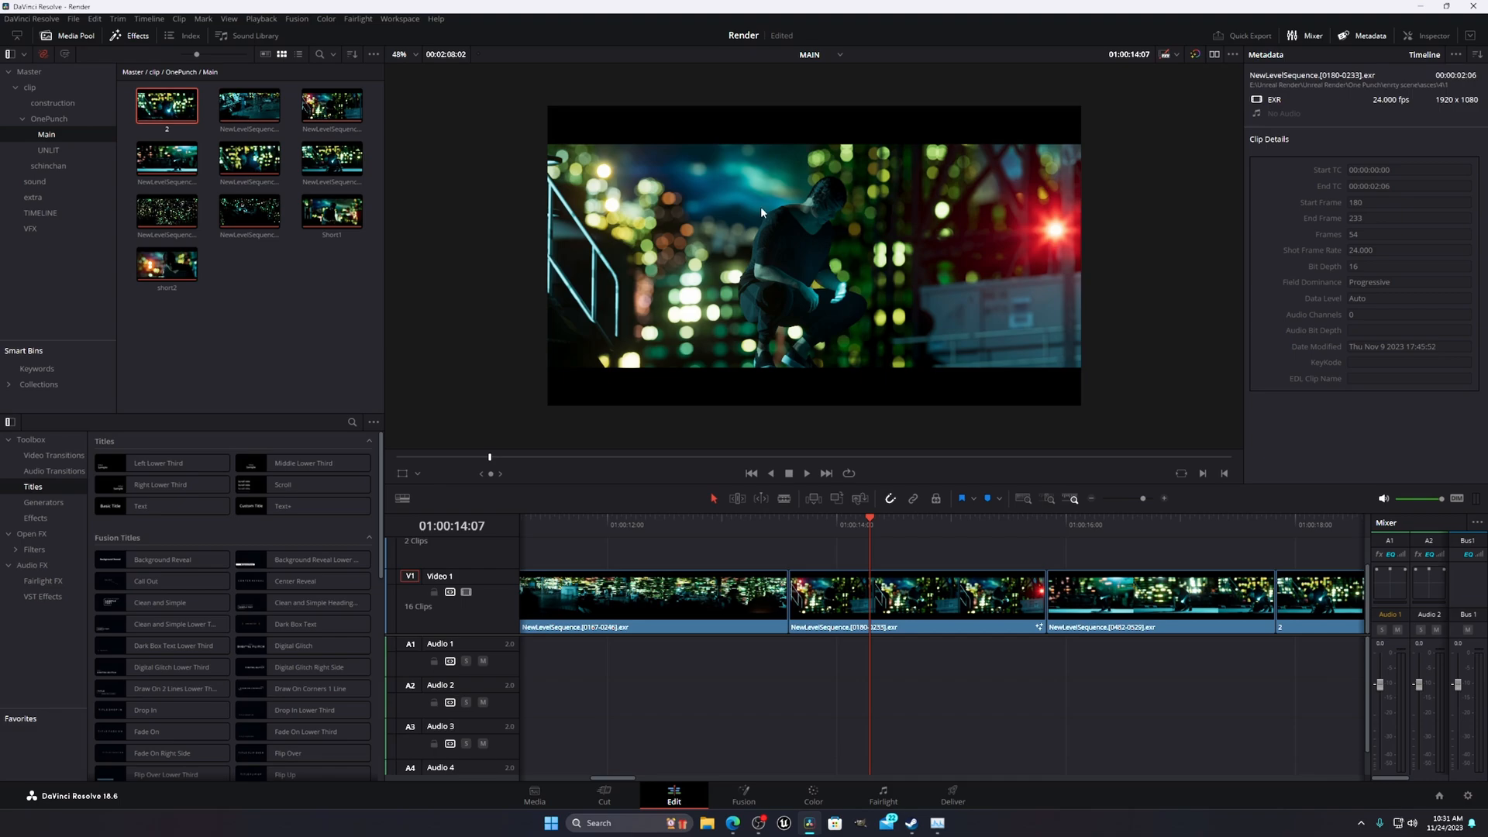
pyautogui.click(743, 801)
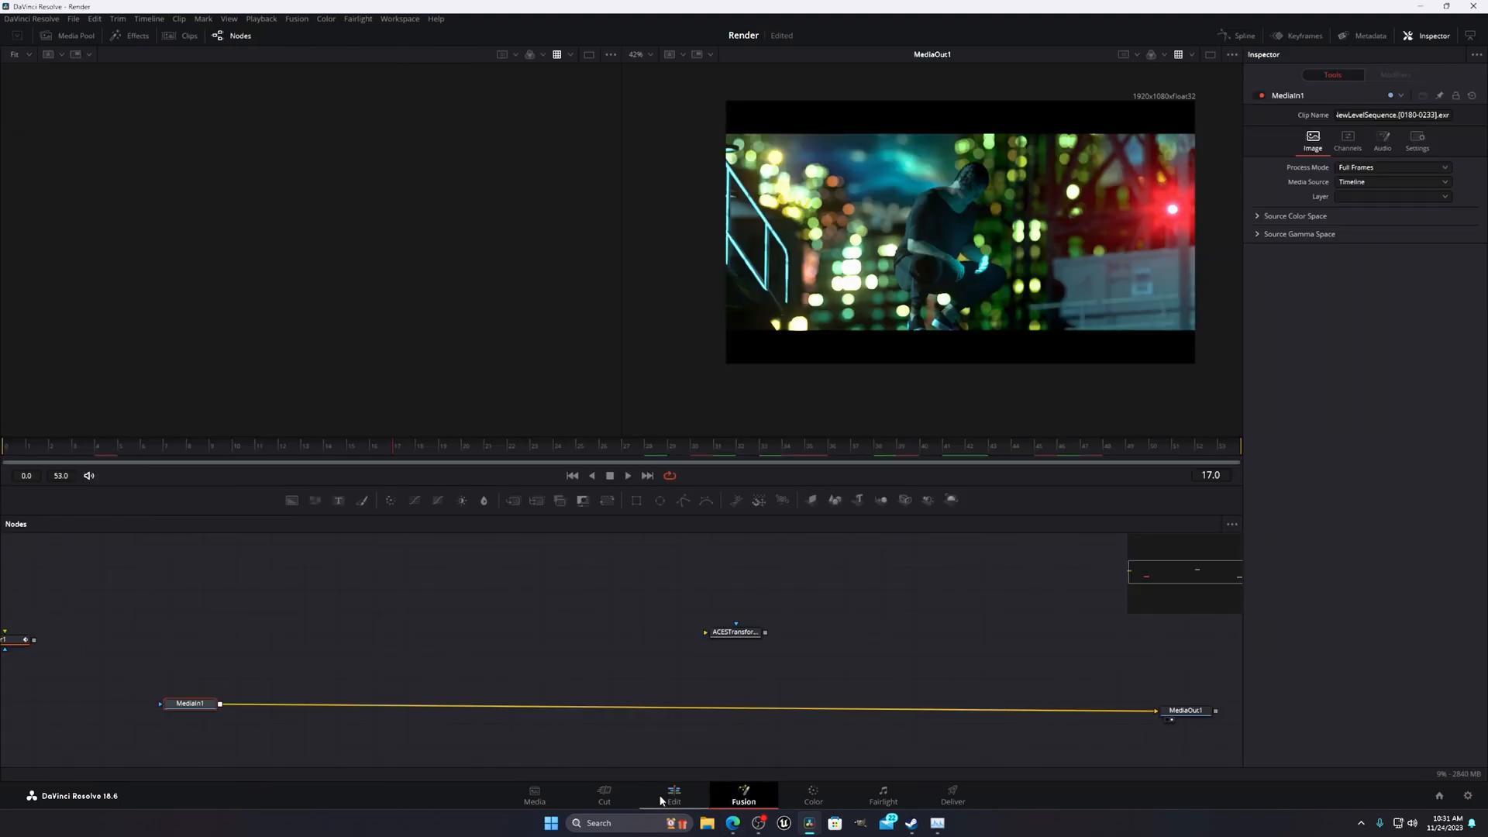
pyautogui.click(673, 797)
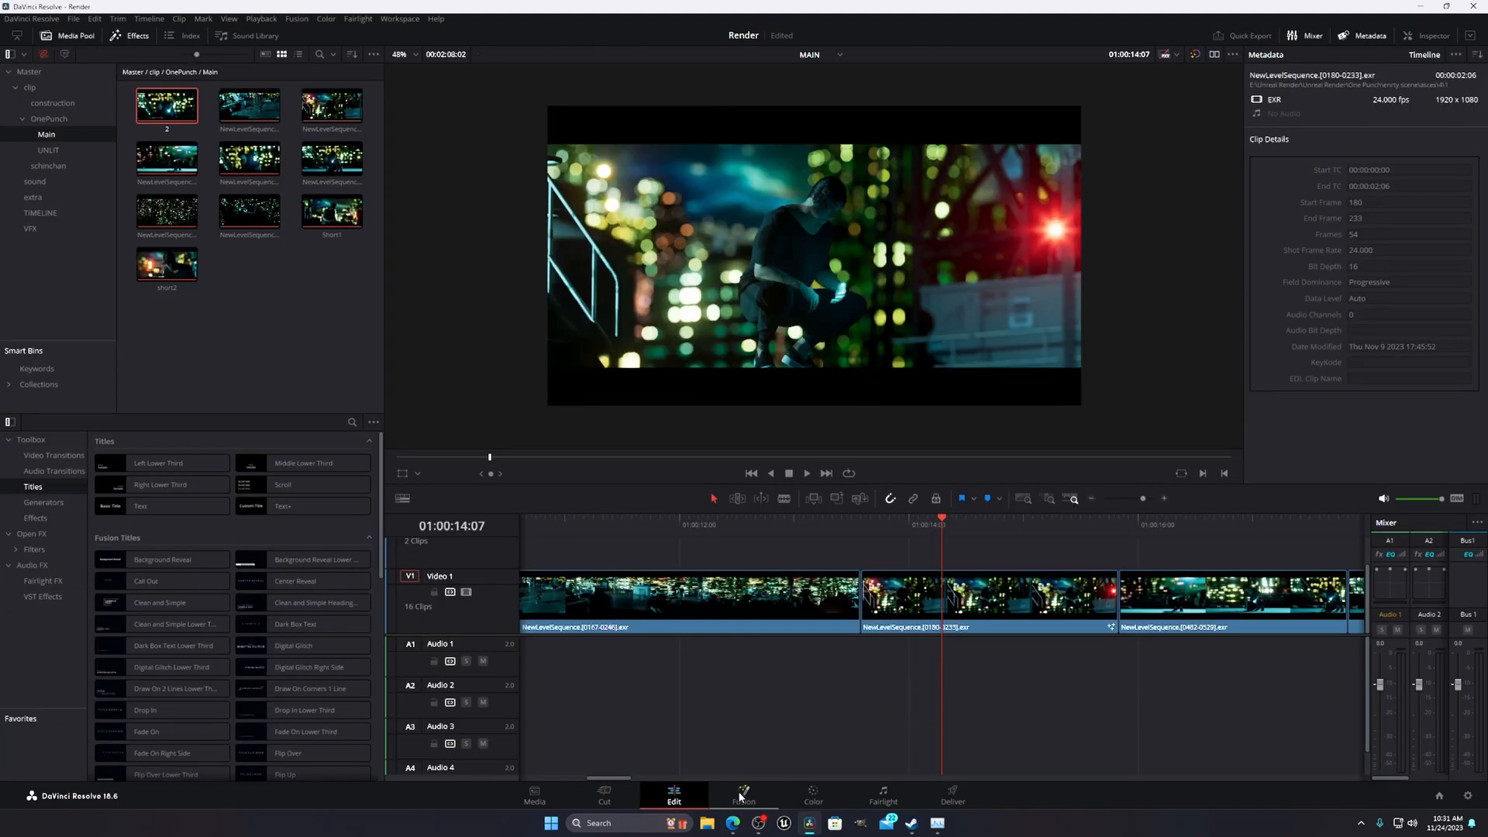
pyautogui.click(744, 801)
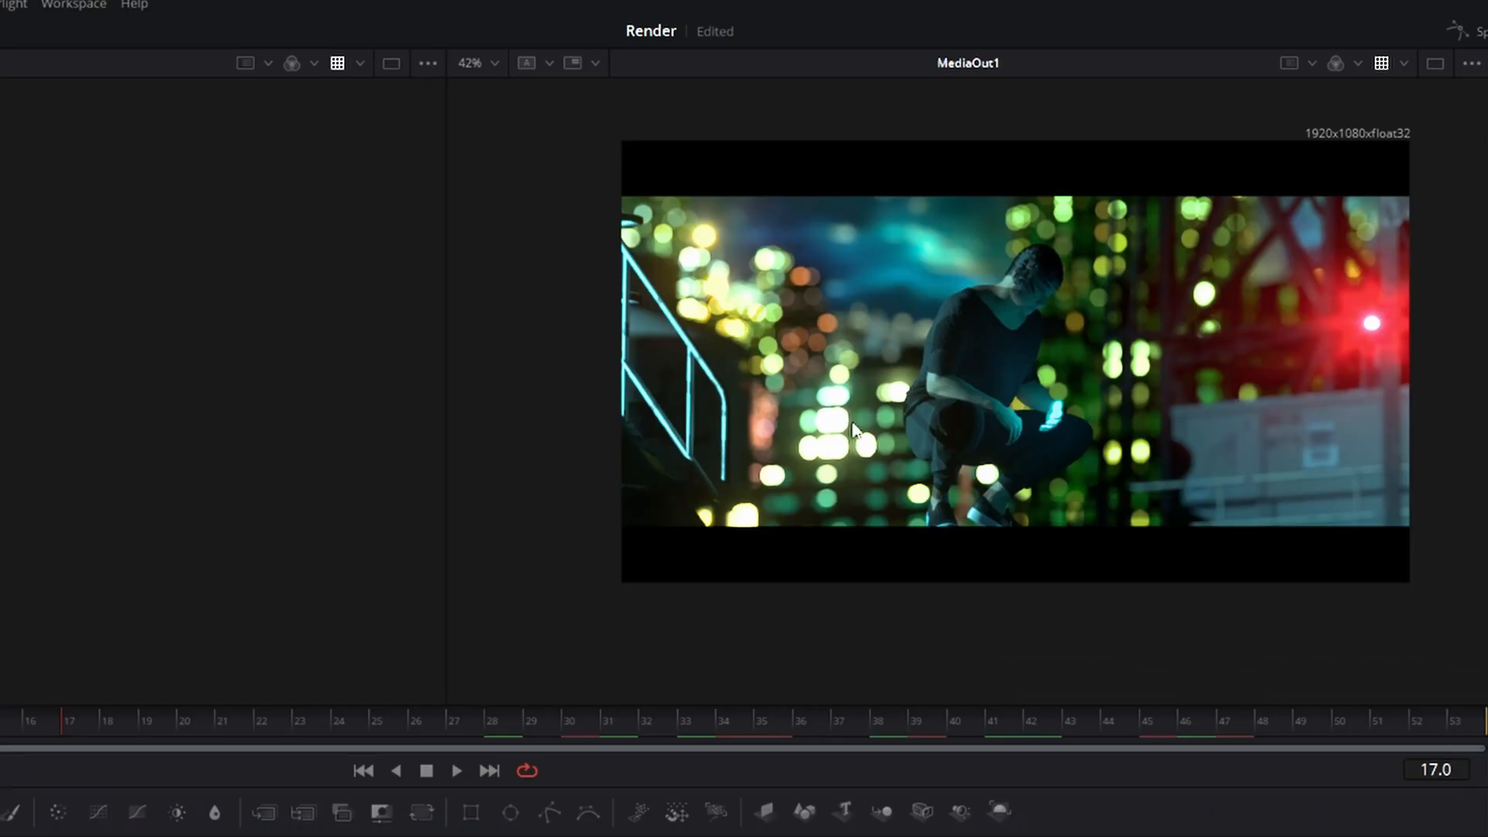
pyautogui.moveTo(1198, 319)
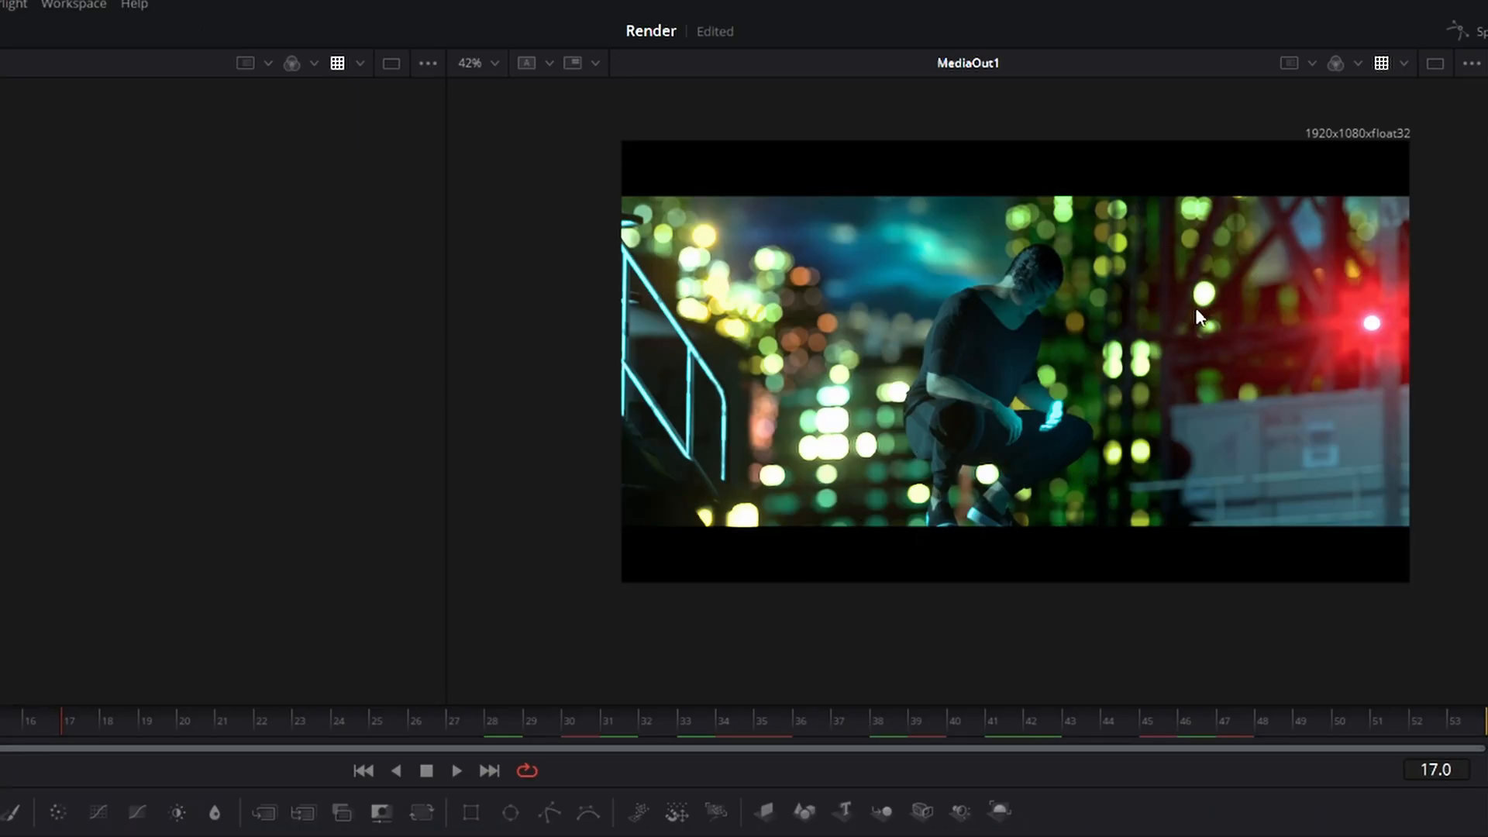
pyautogui.moveTo(1060, 313)
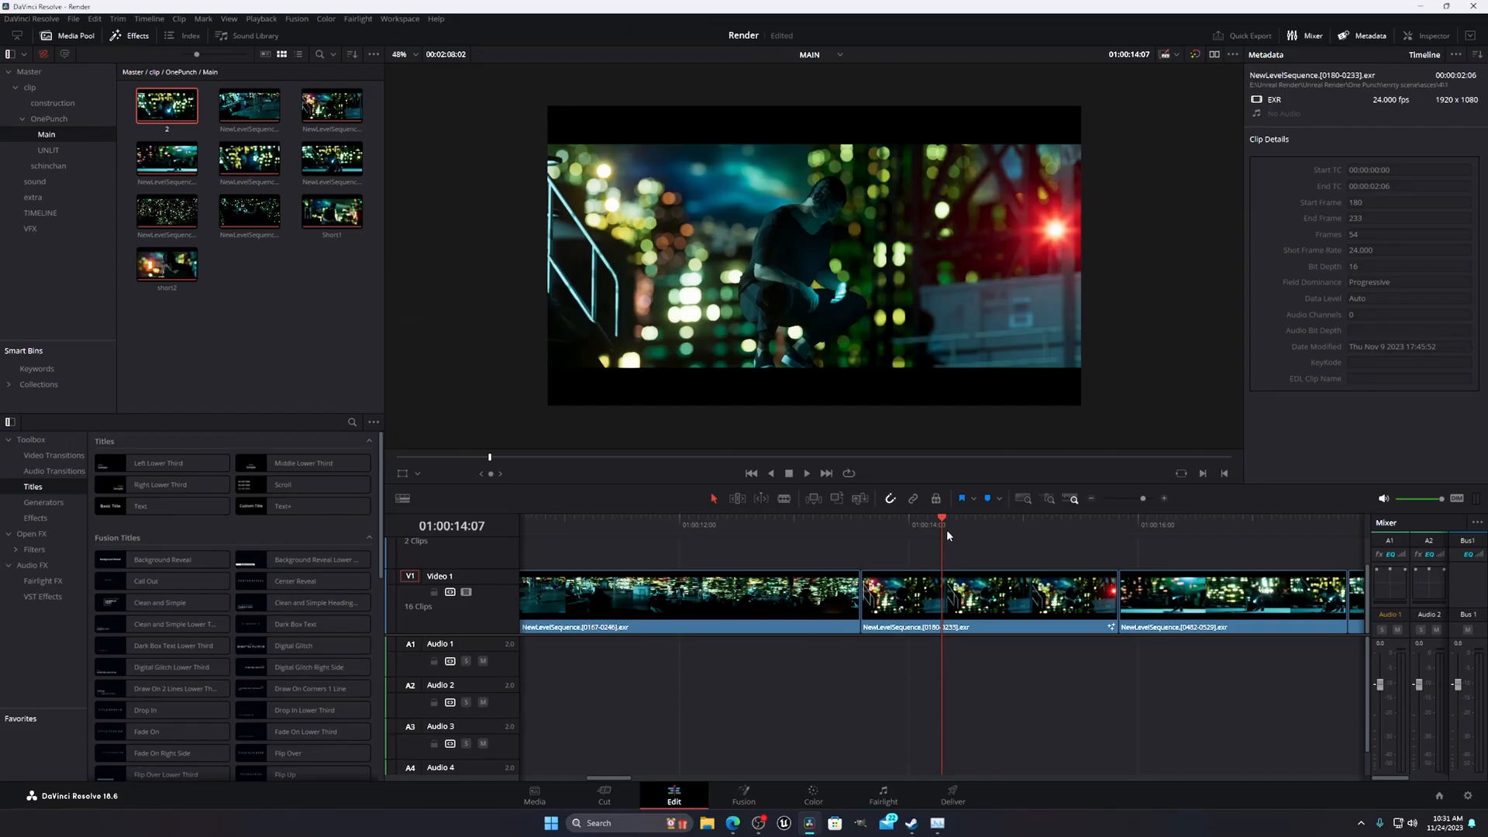
pyautogui.moveTo(755, 764)
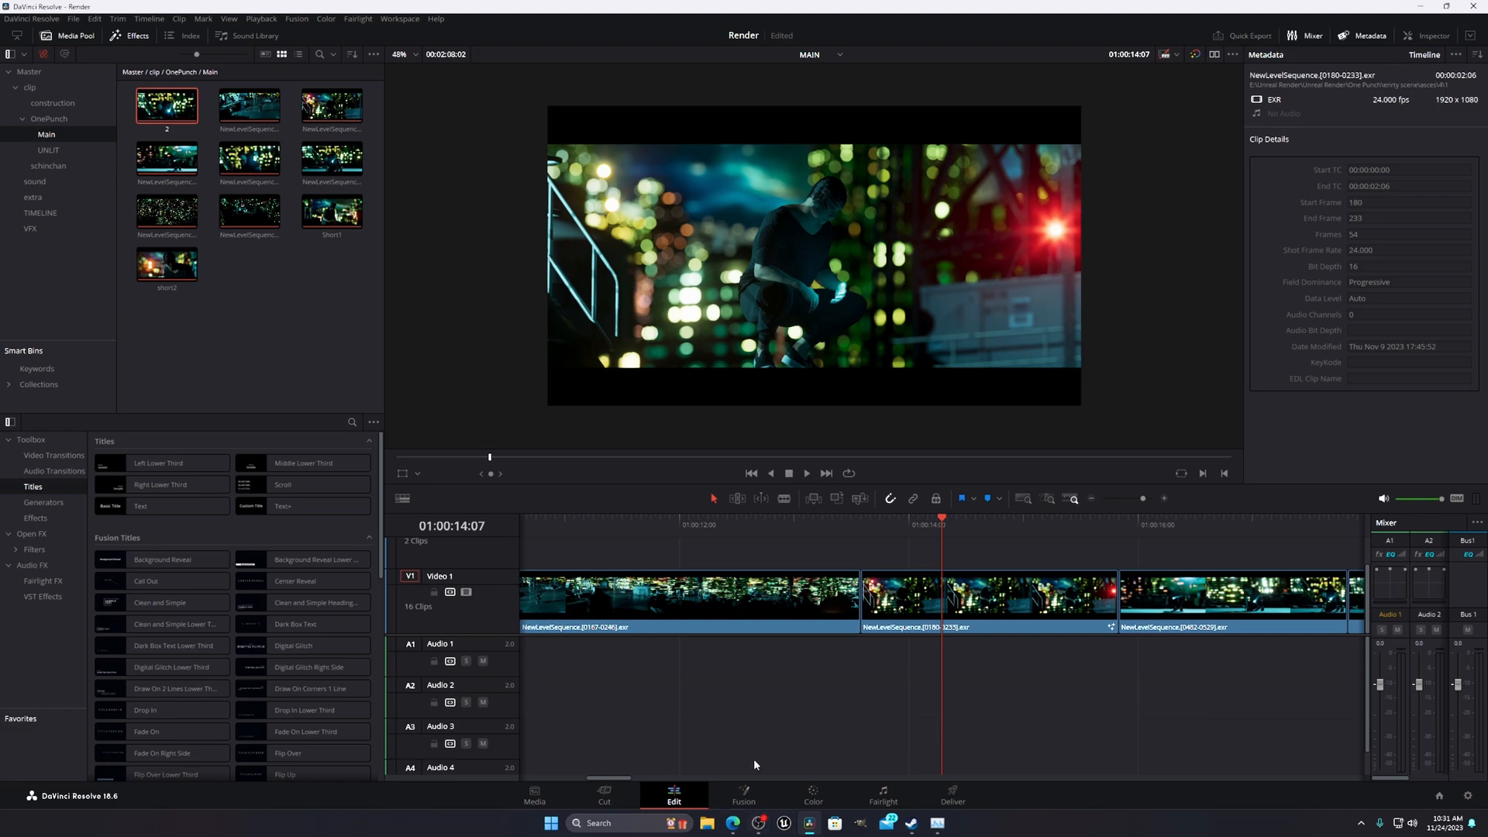
# - Add an ACES Transform node (ACES 1.3, ACEScg - CSC to Rec.709) between MediaIn1 and MediaOut1
pyautogui.click(742, 796)
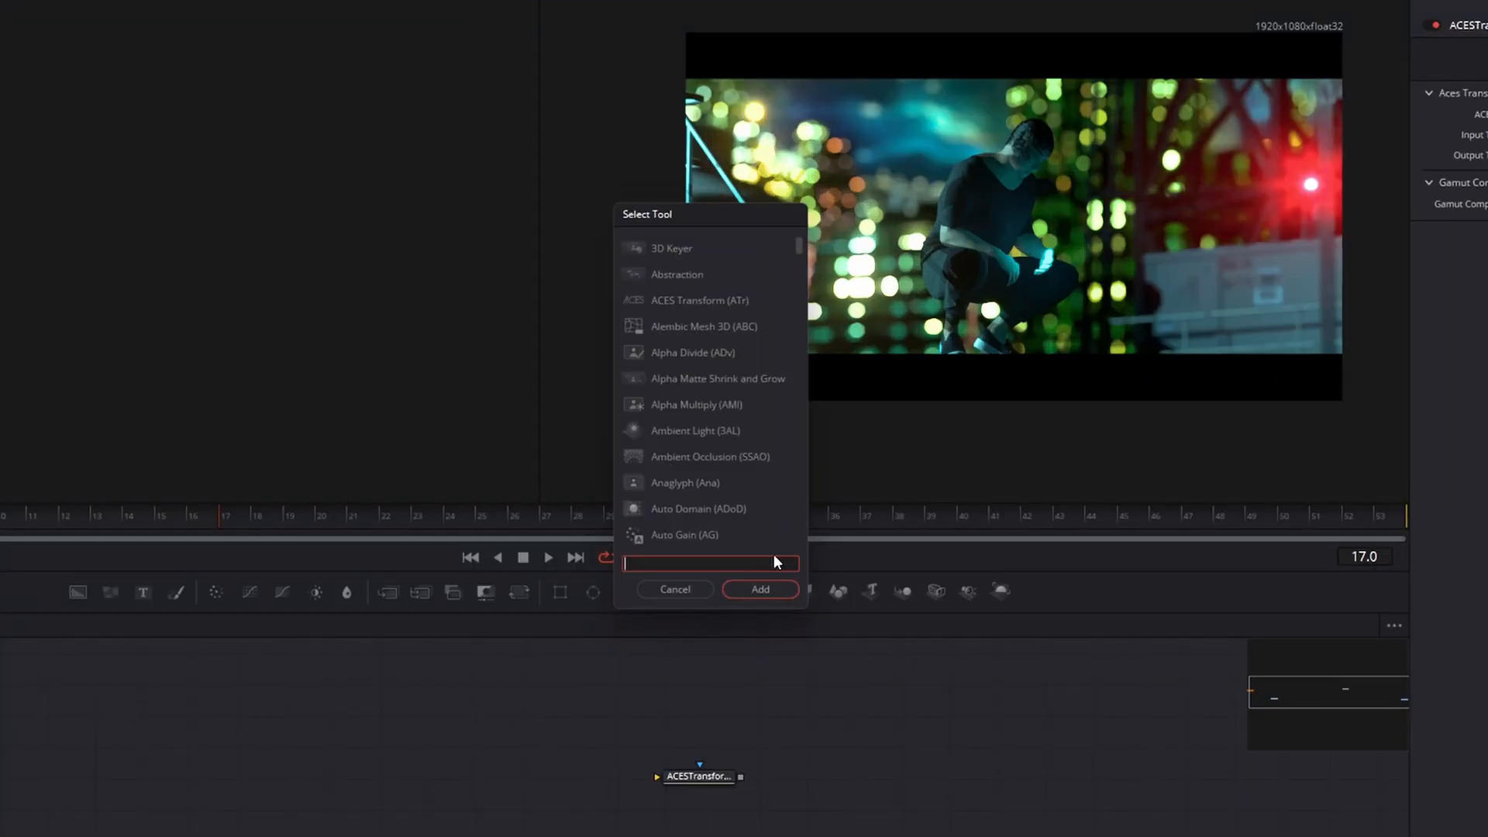
pyautogui.write('a')
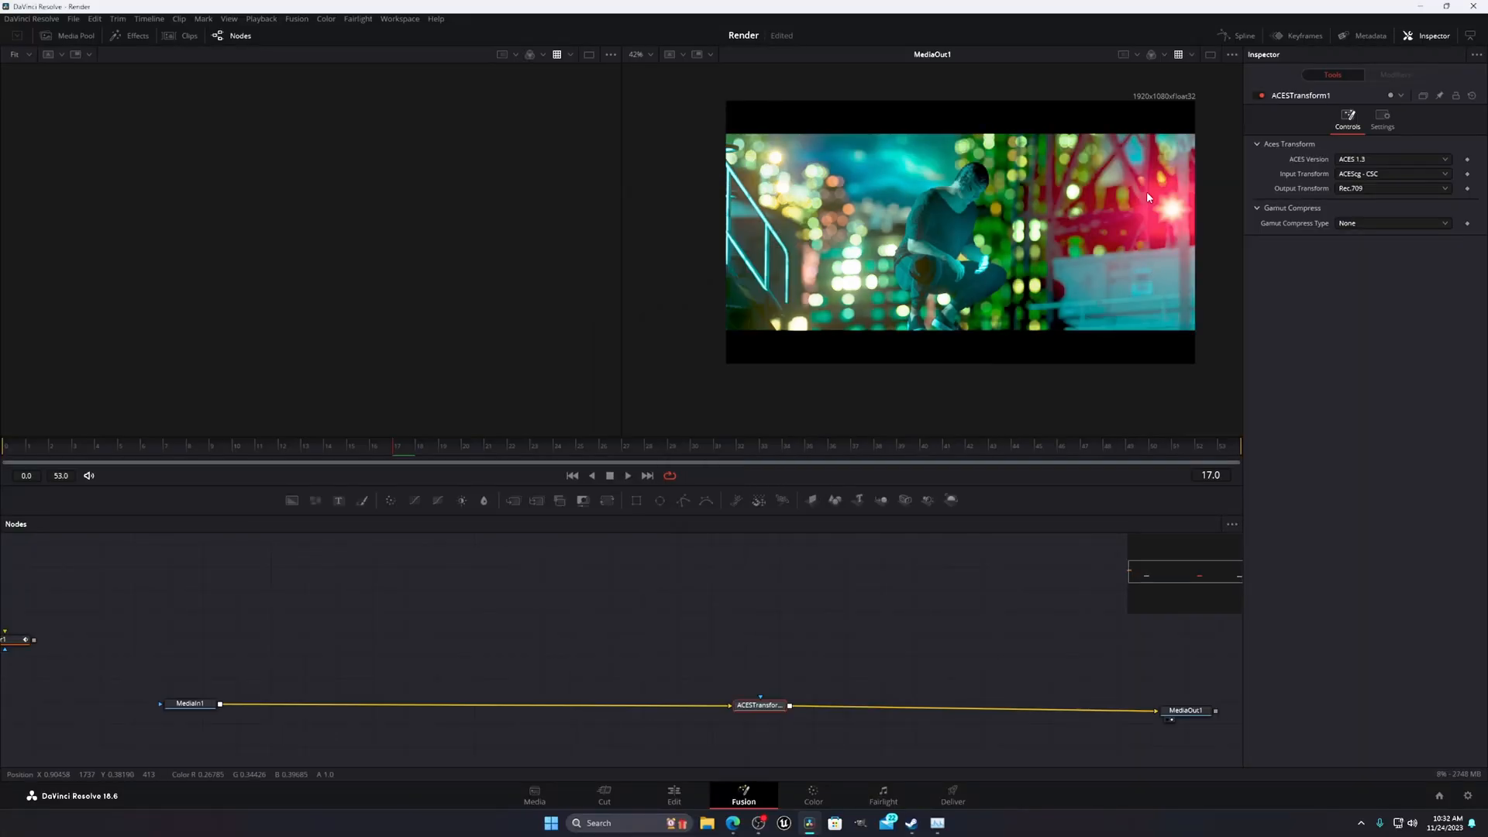
pyautogui.moveTo(956, 424)
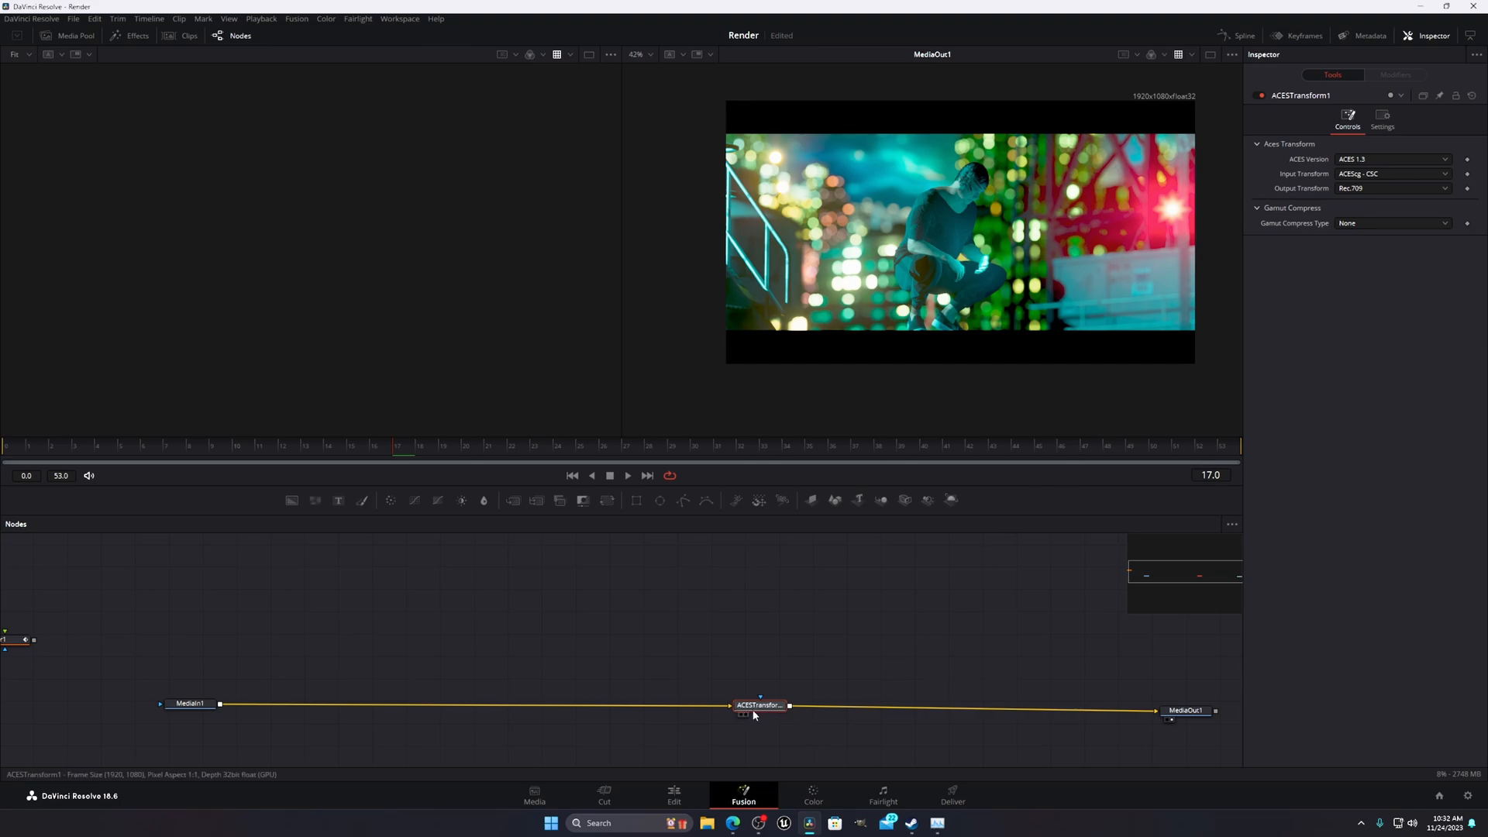
pyautogui.moveTo(1225, 347)
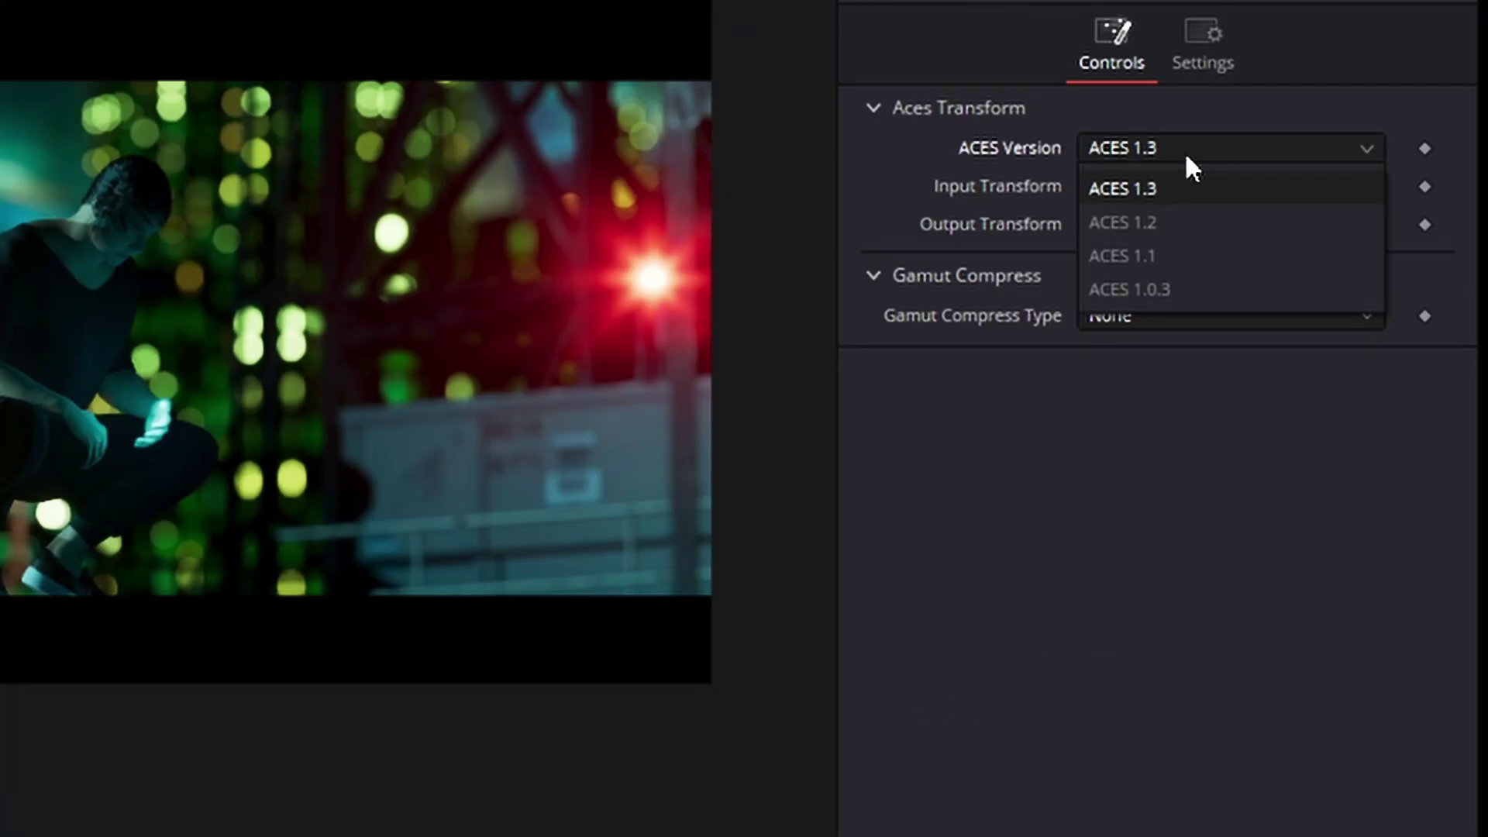
# - Confirm the ACES Transform node's version stays on ACES 1.3 in the Inspector
pyautogui.click(1122, 187)
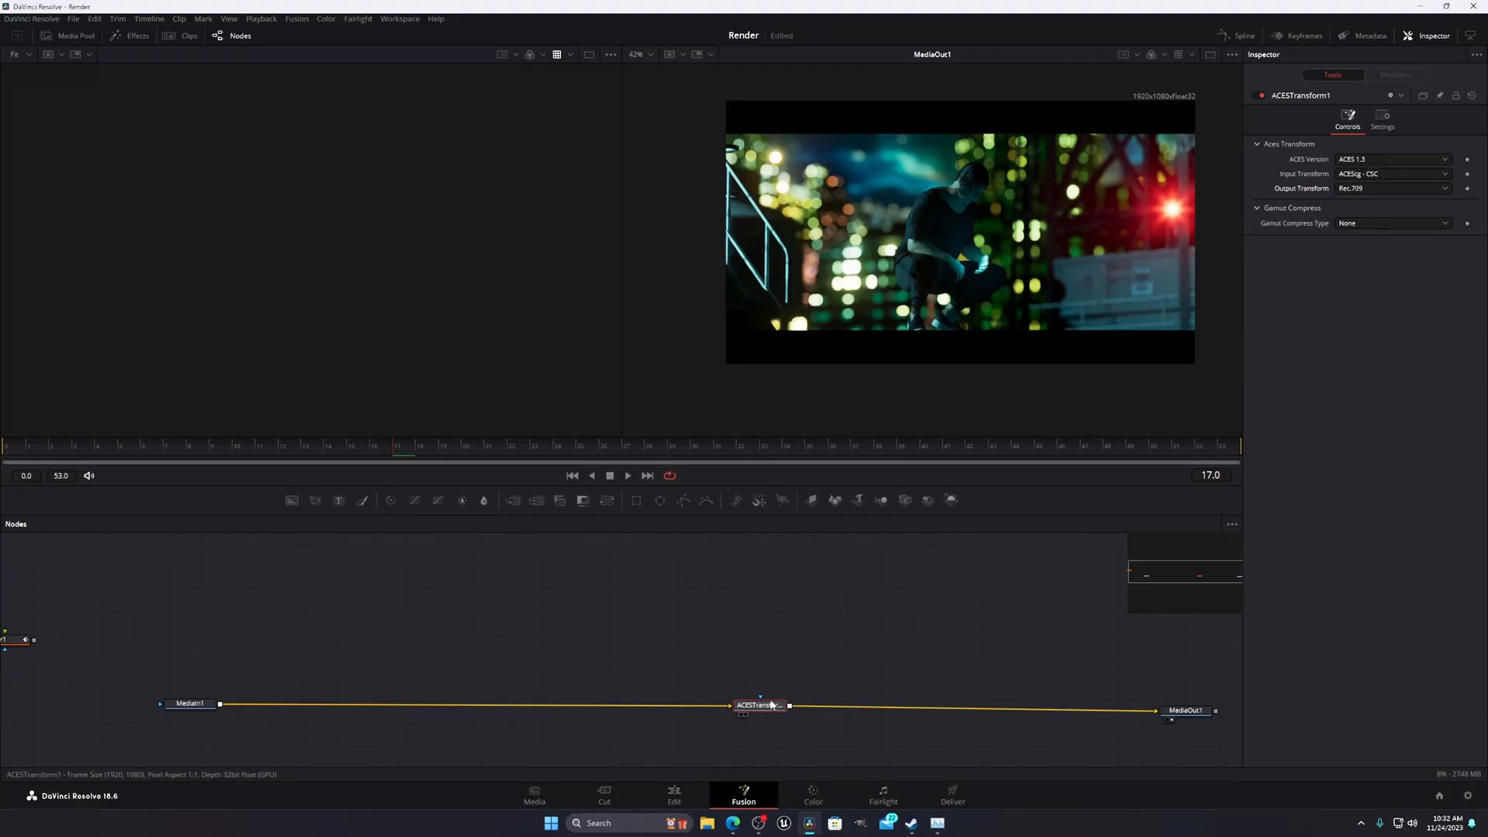
pyautogui.moveTo(976, 154)
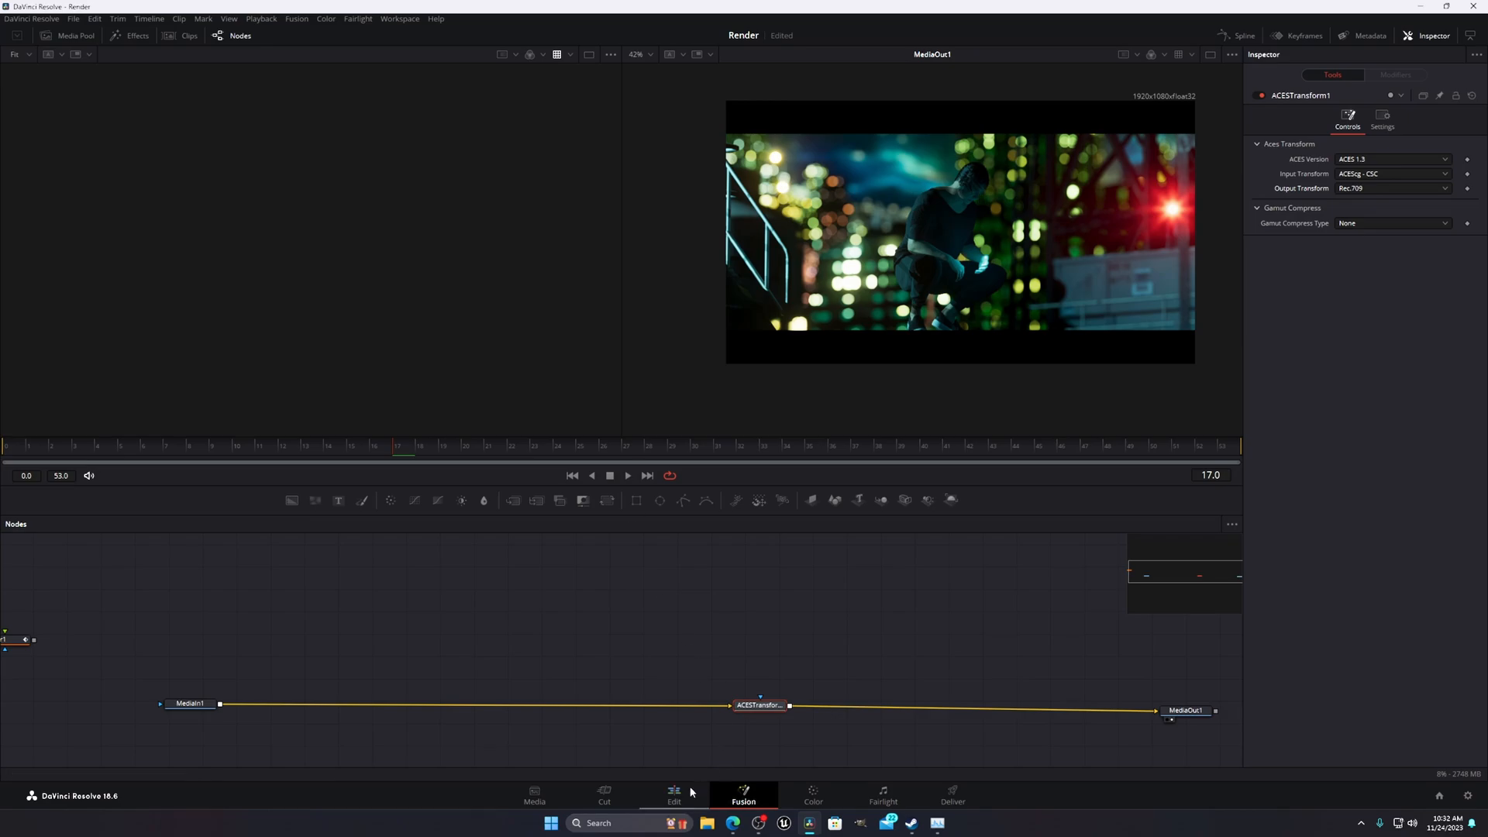
# - Compare the comp result against the Edit timeline and bypass the ACES Transform node
pyautogui.click(672, 796)
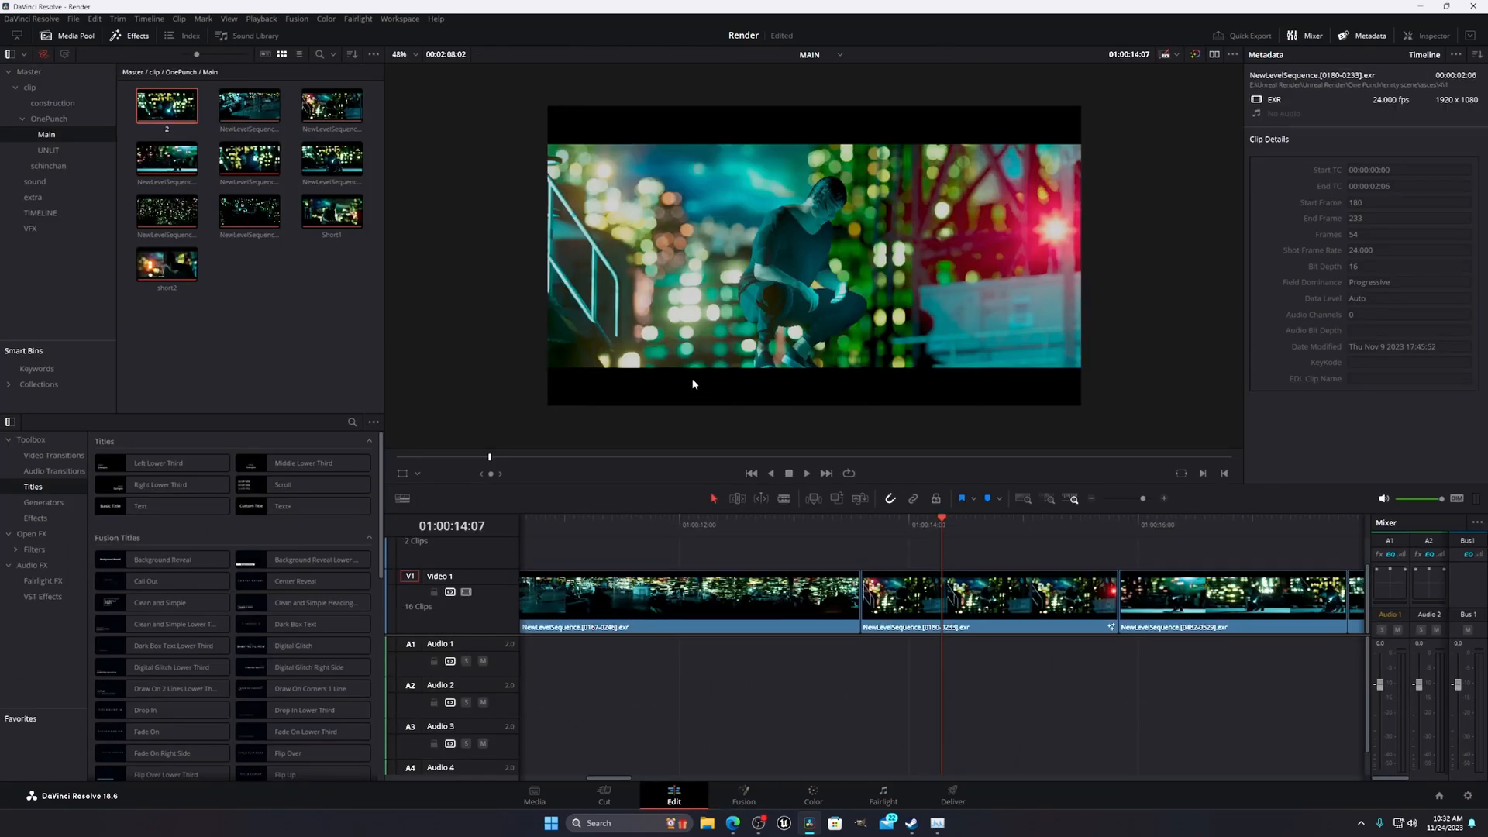
pyautogui.moveTo(924, 480)
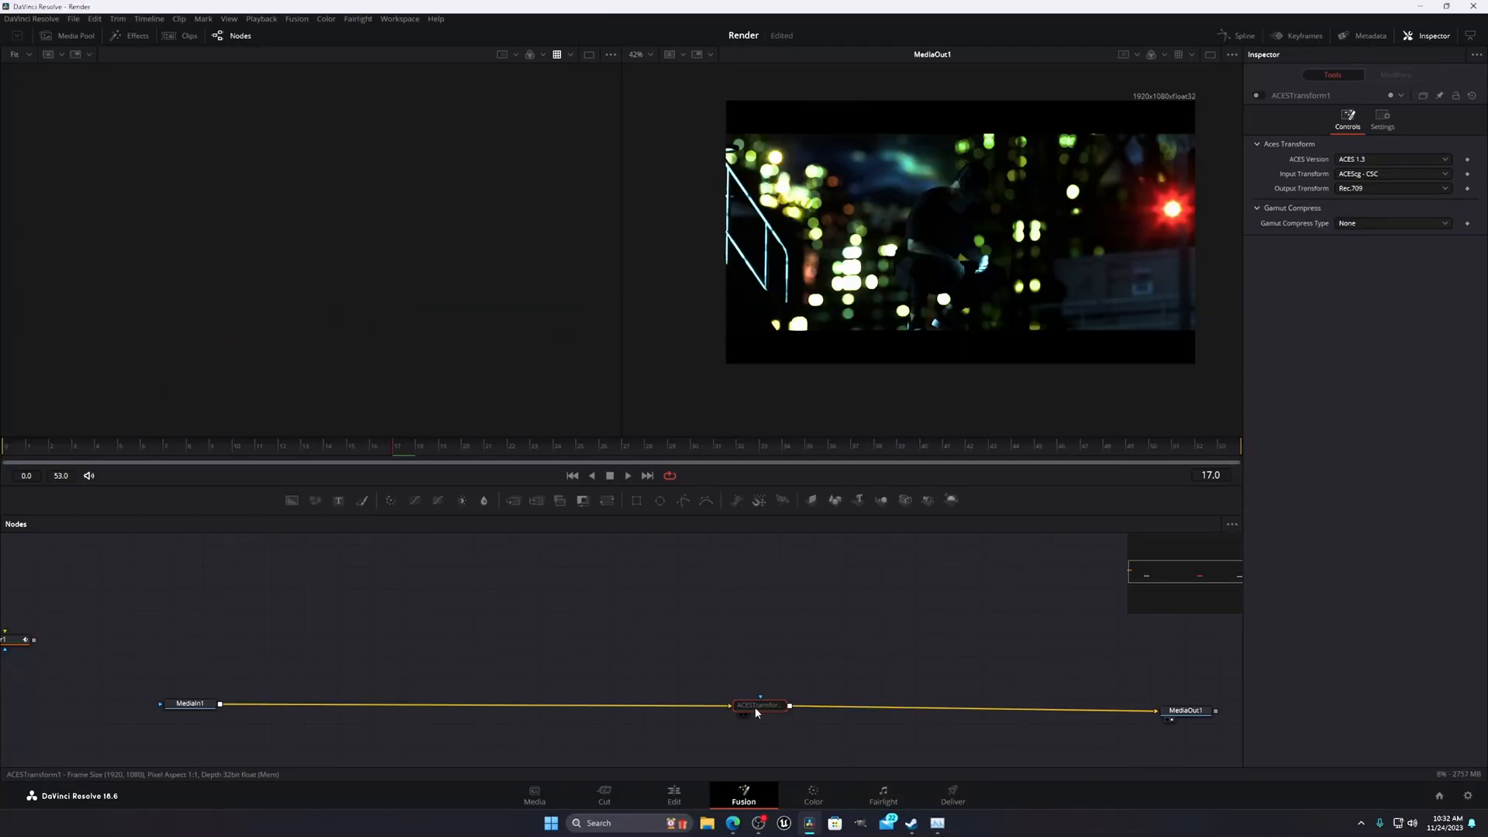
pyautogui.click(672, 796)
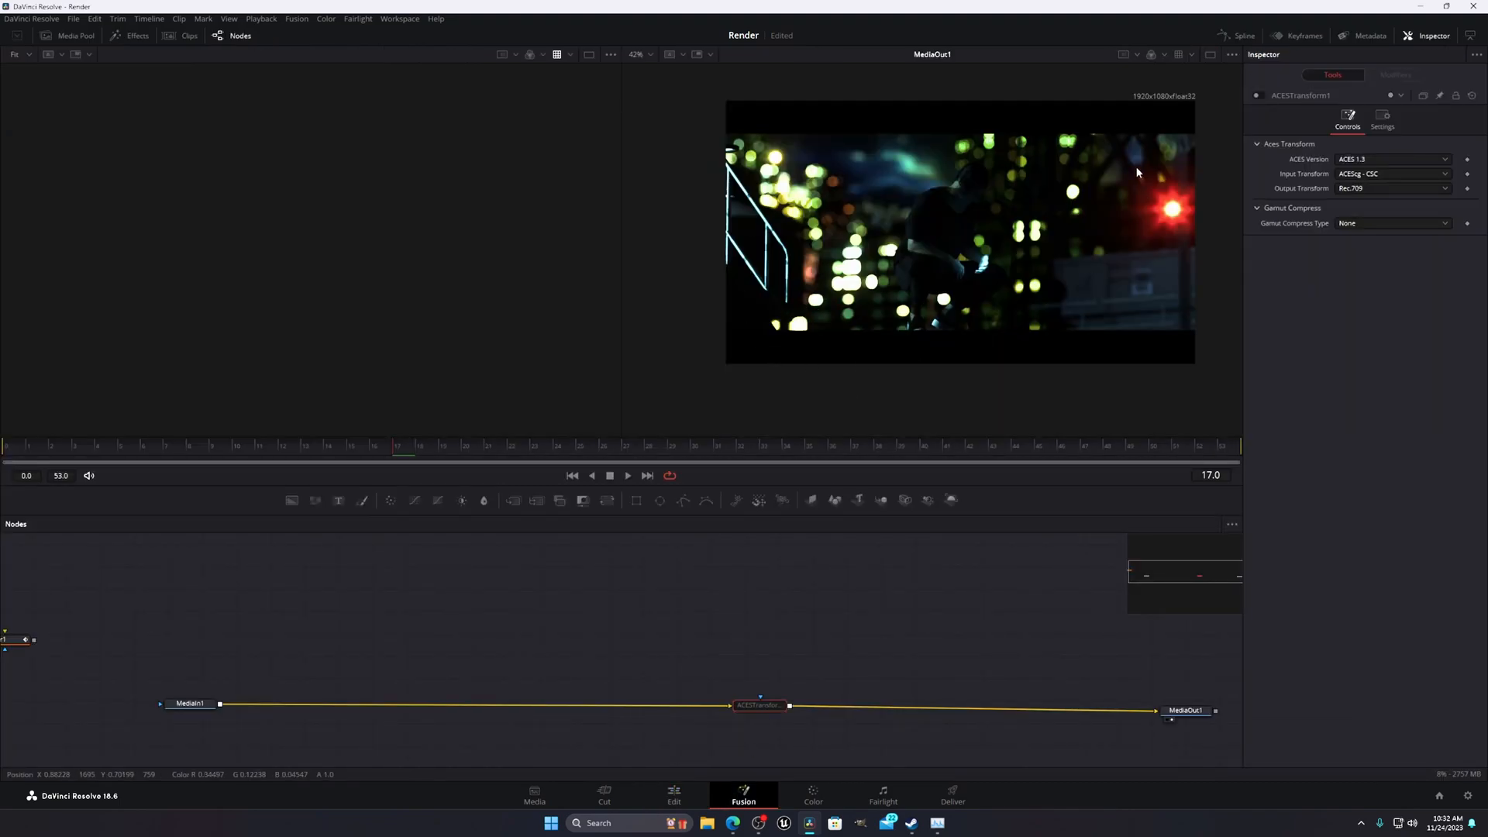
pyautogui.moveTo(963, 383)
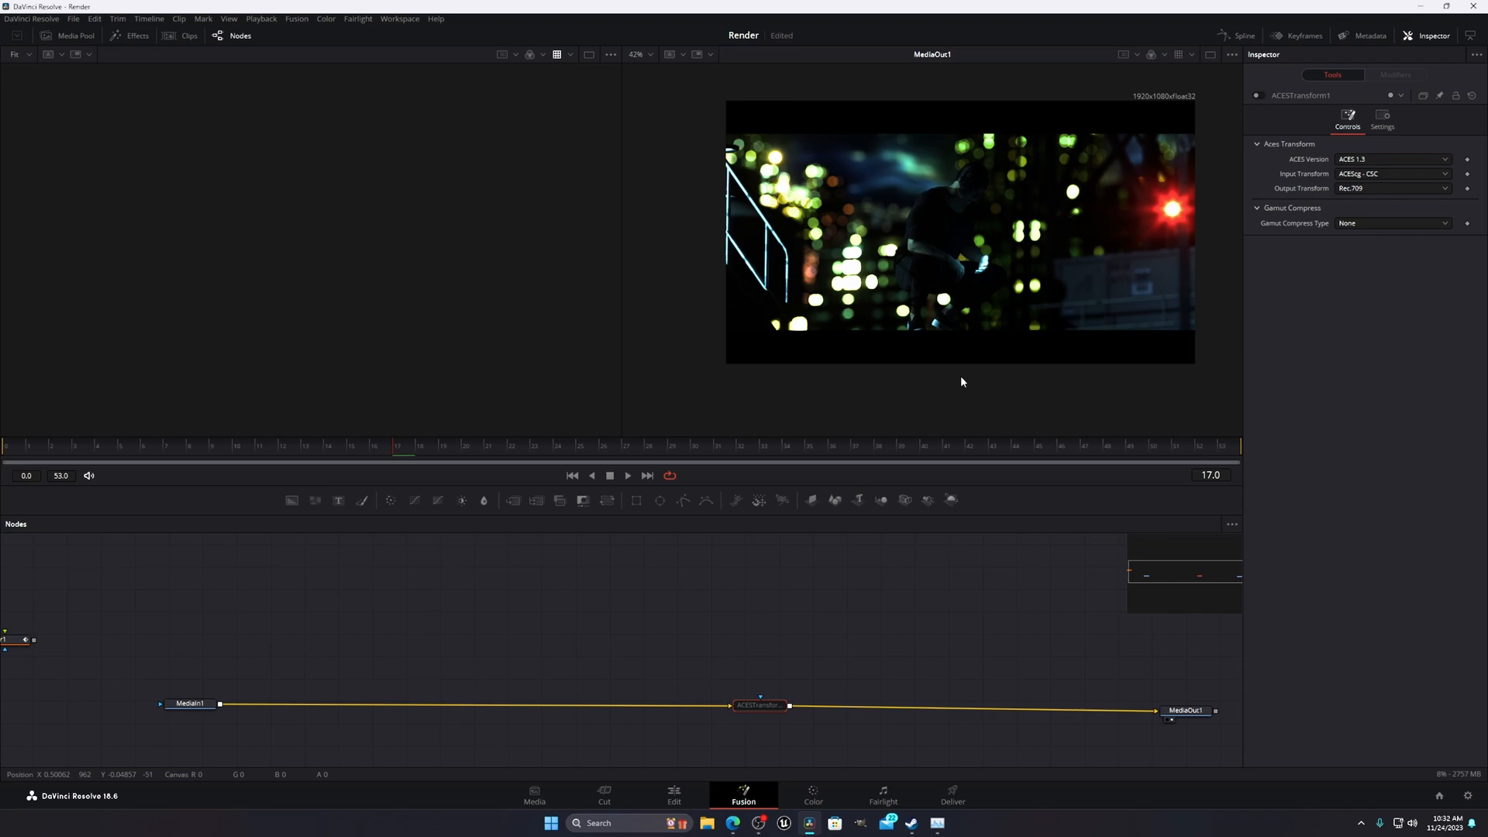
pyautogui.moveTo(859, 713)
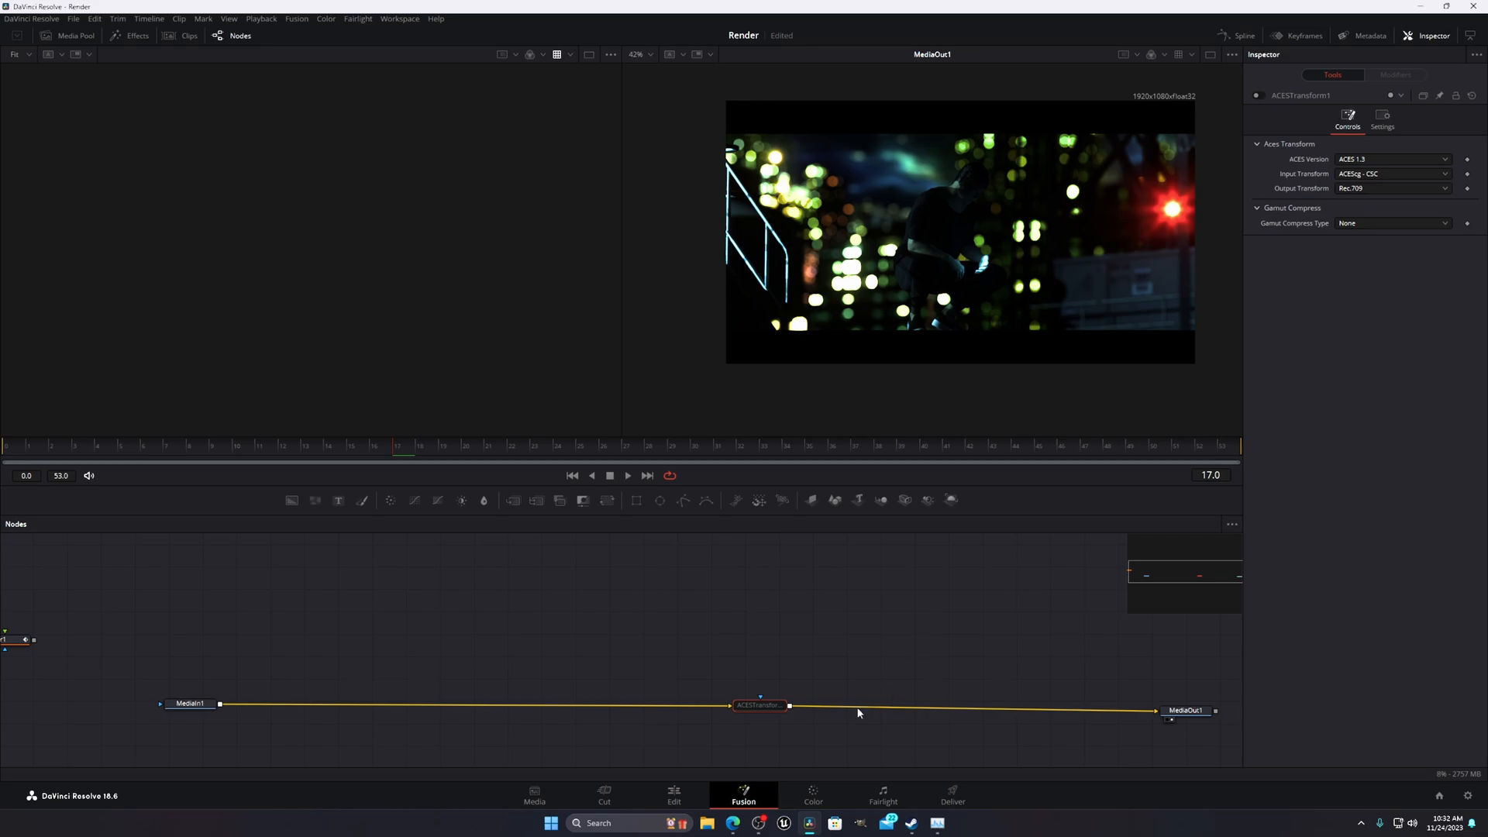
pyautogui.moveTo(983, 308)
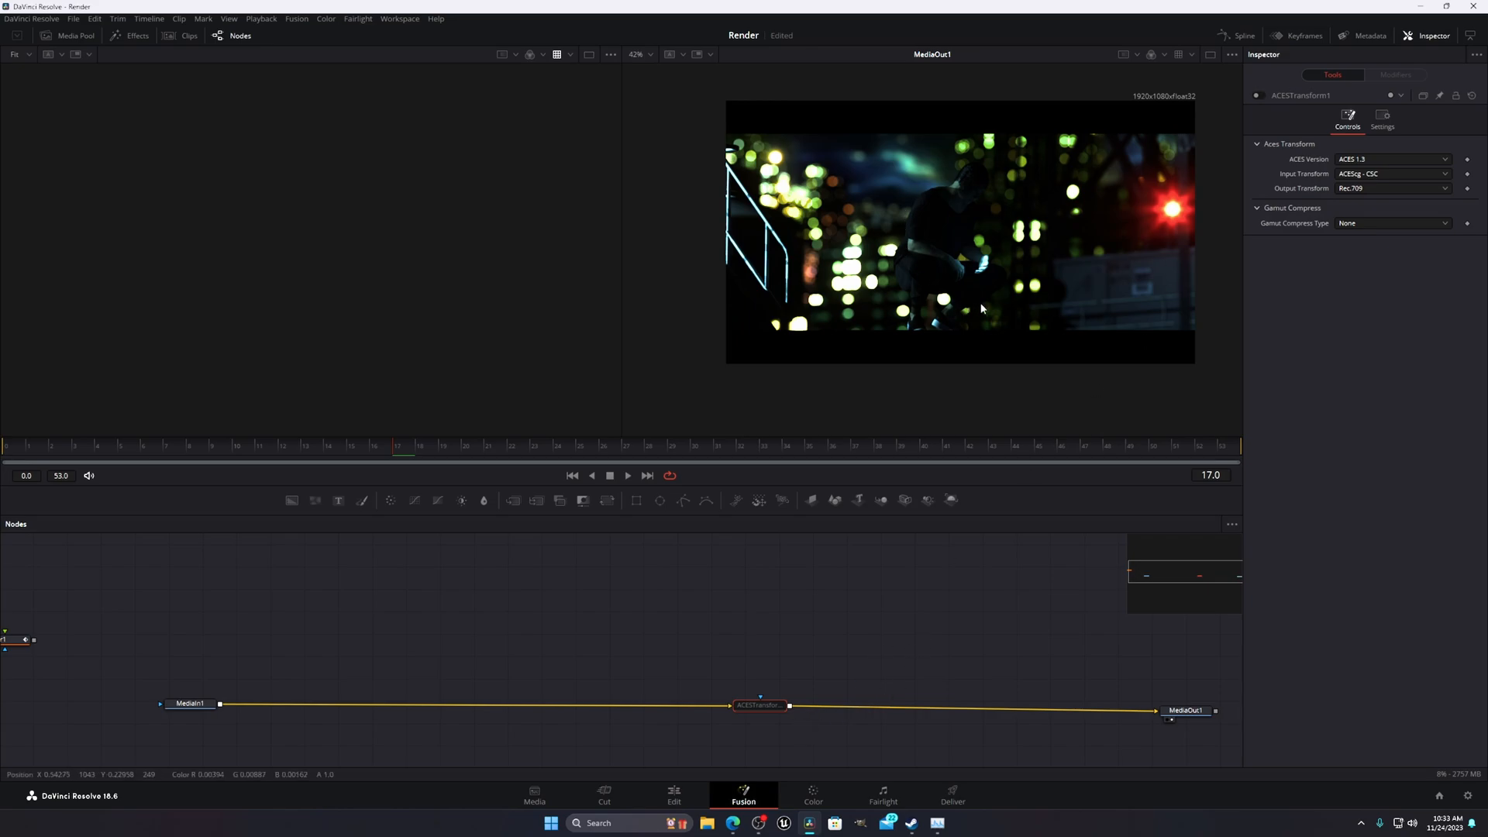
pyautogui.moveTo(1080, 381)
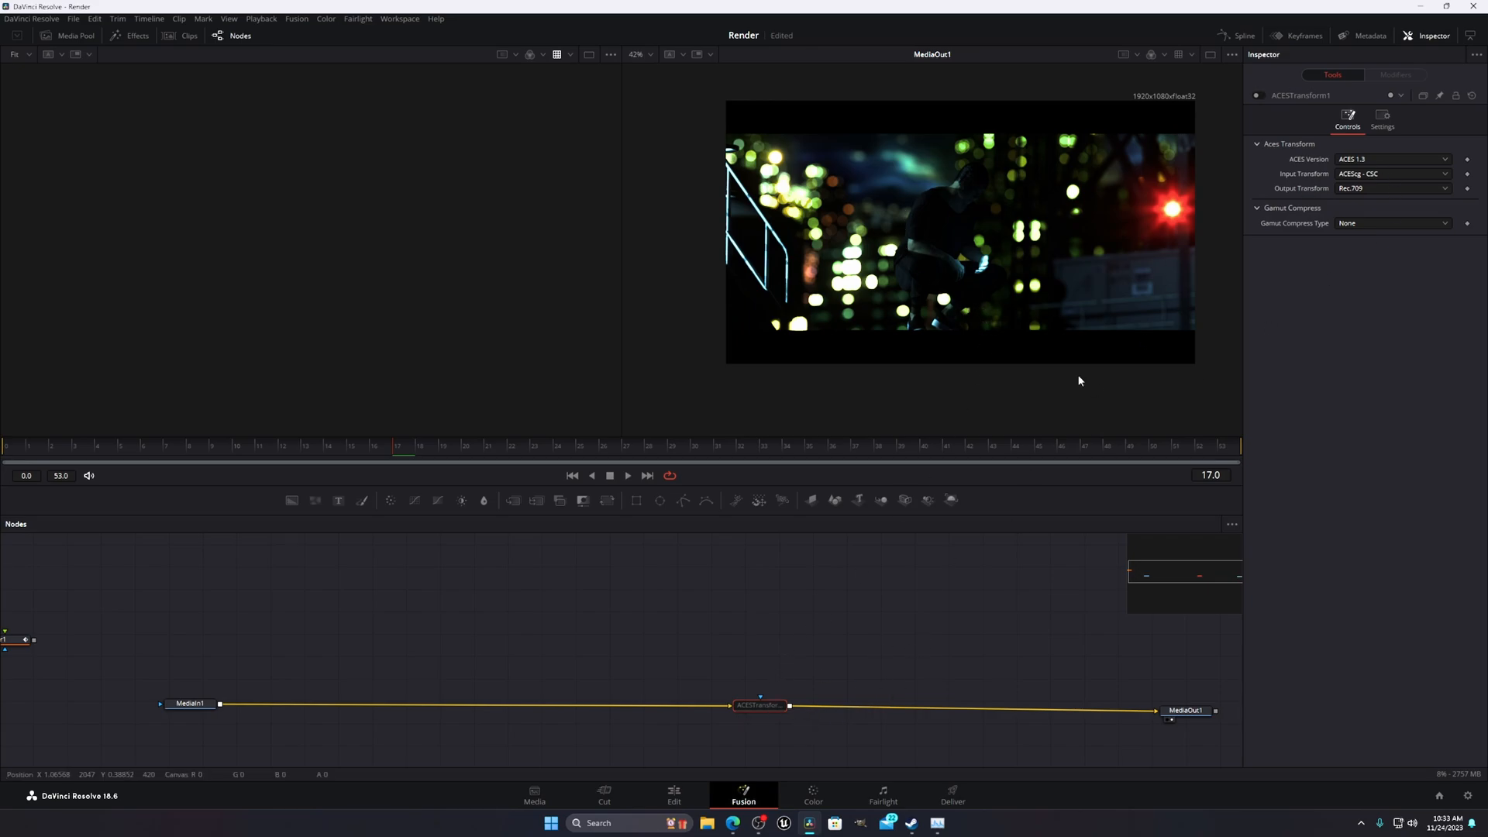
# - Move ACESTransform1 beside MediaOut1 and check the clip on the Edit and Color pages
pyautogui.moveTo(759, 705); pyautogui.dragTo(1113, 713)
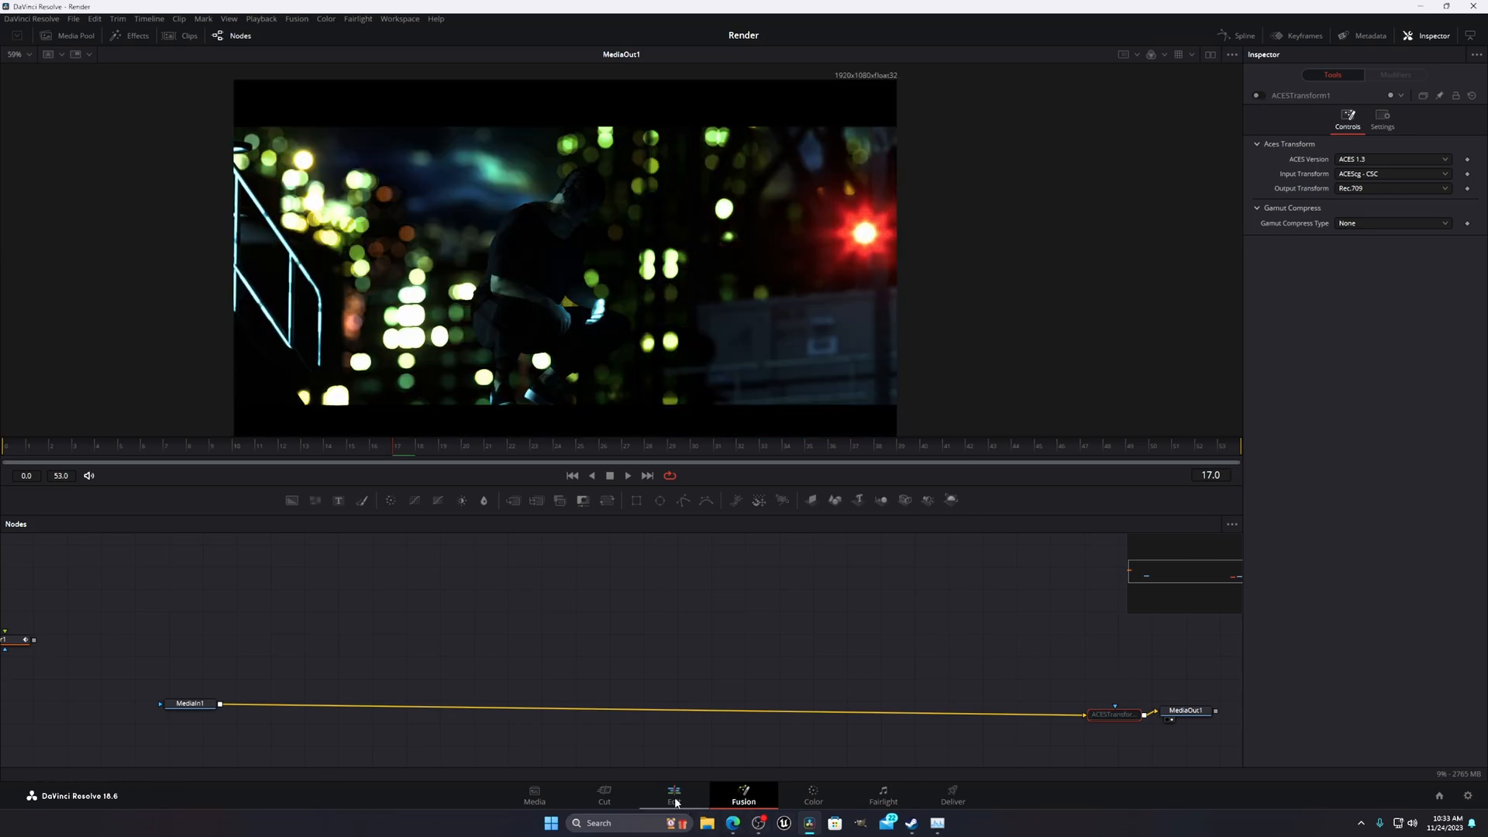
pyautogui.click(673, 794)
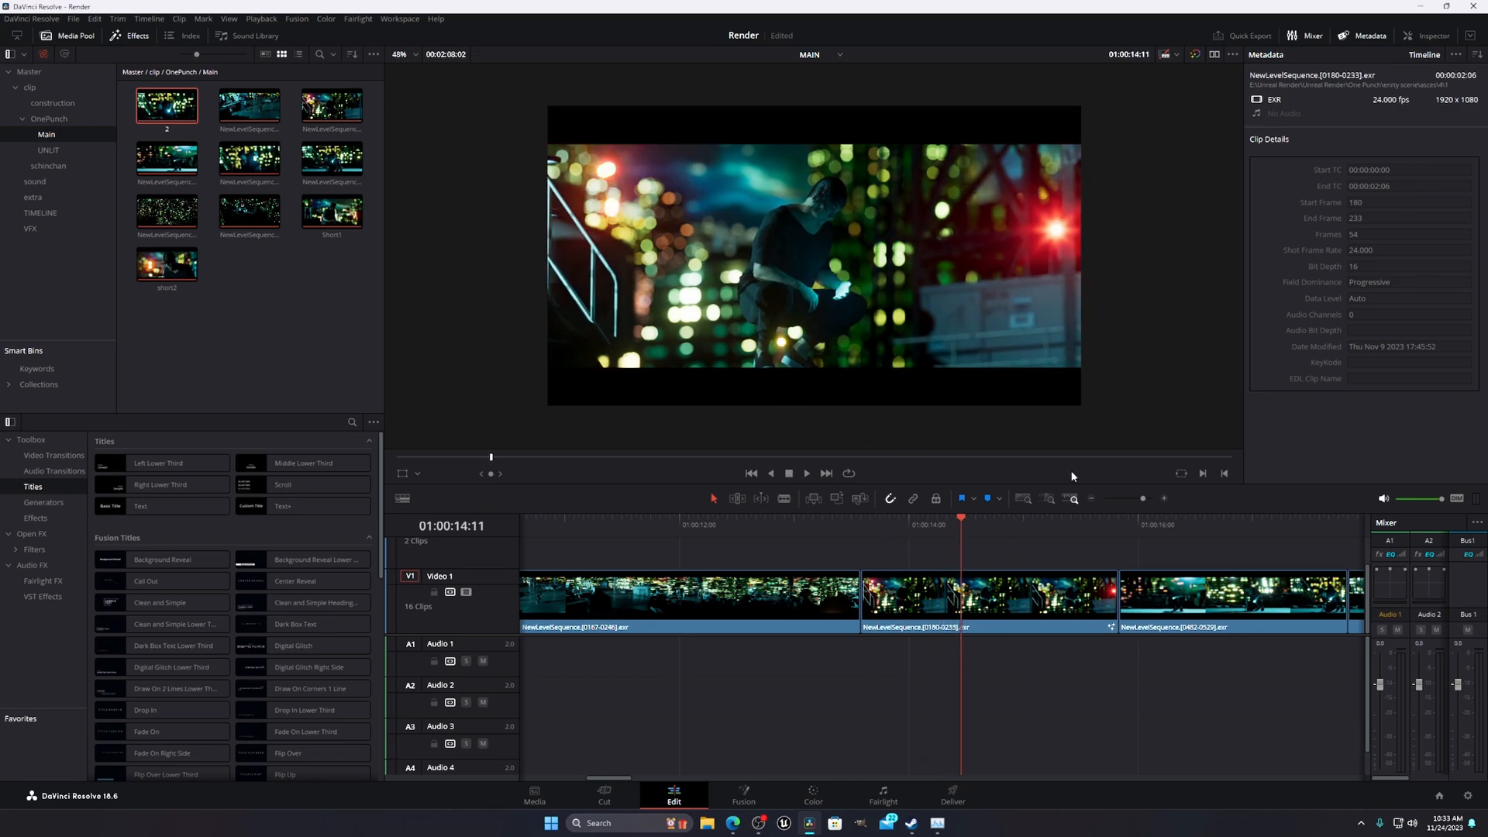
pyautogui.moveTo(850, 322)
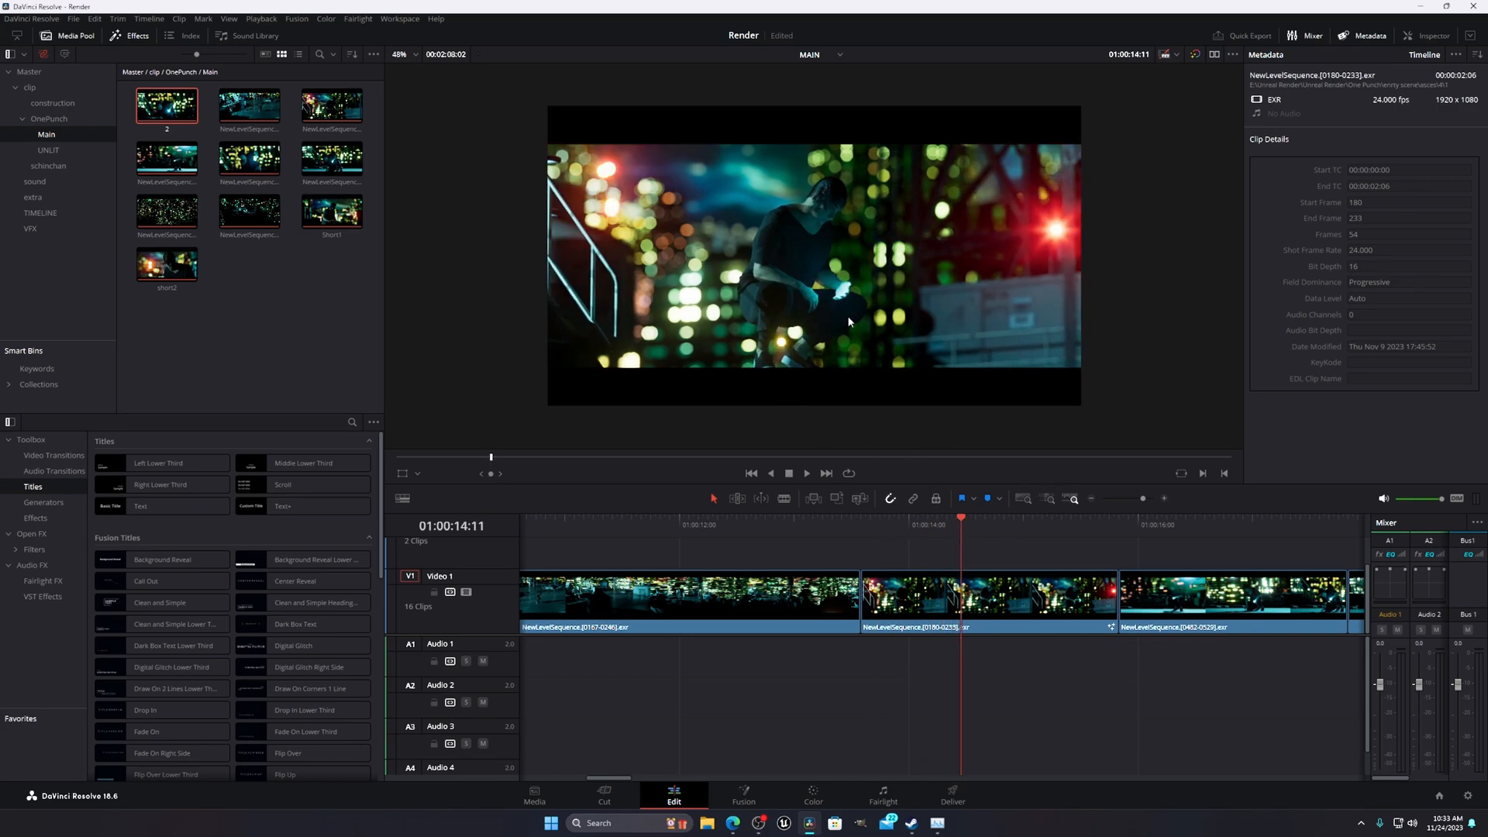
pyautogui.click(812, 800)
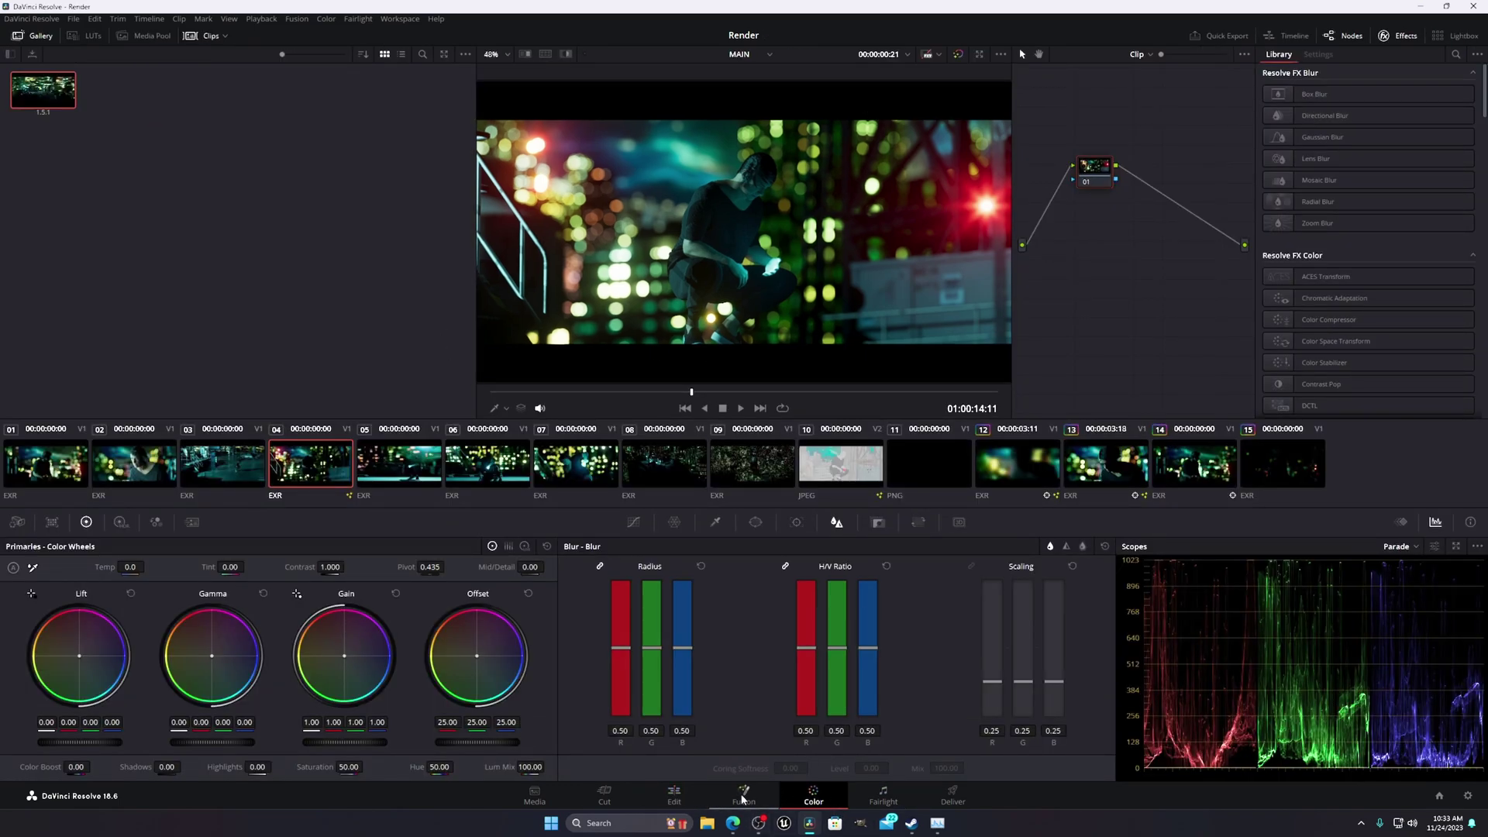
# - Return to the Fusion comp with the ACES Transform active so the output matches the Edit page
pyautogui.click(744, 800)
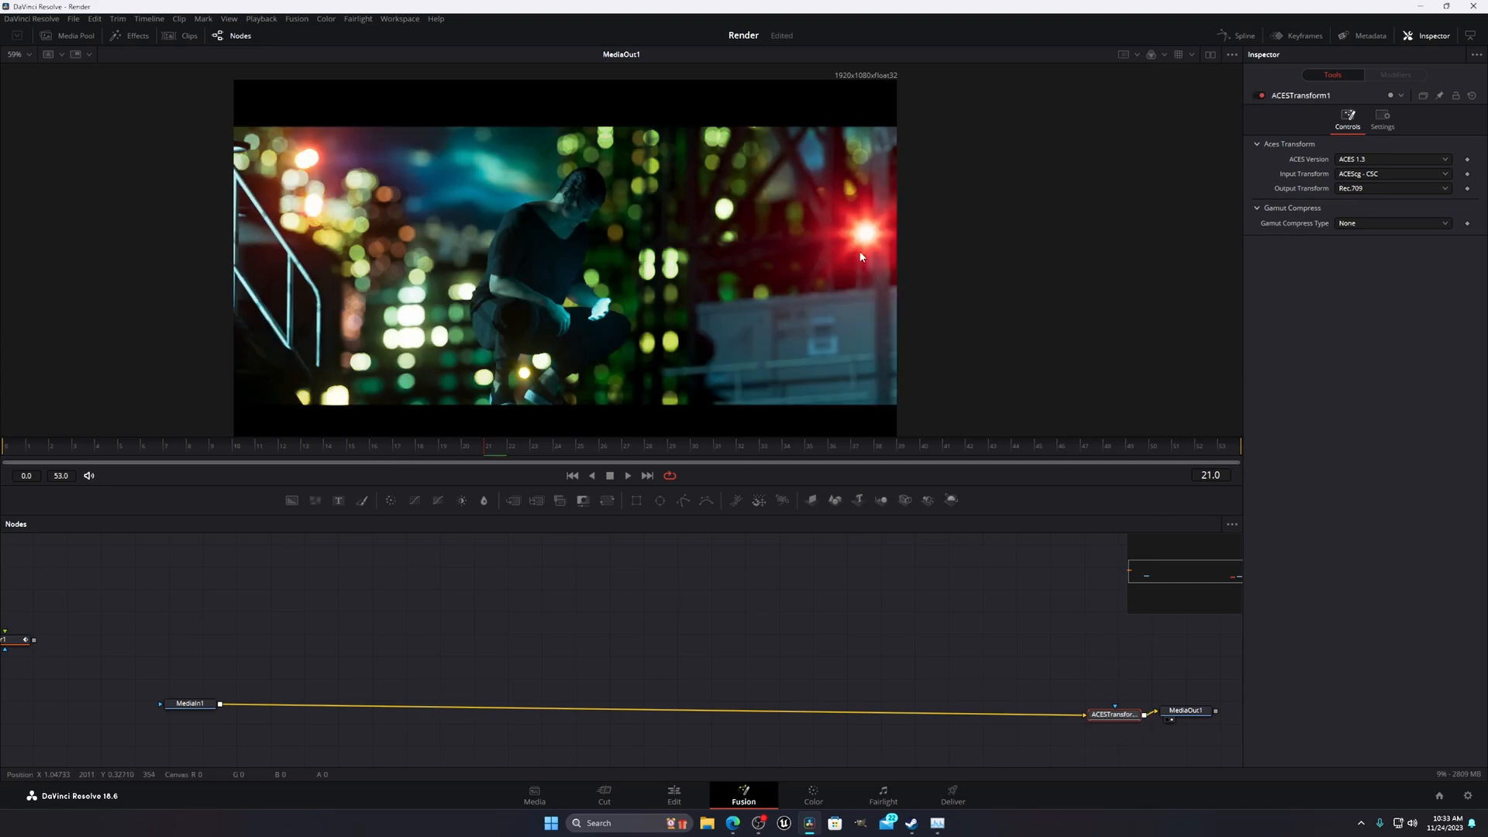
pyautogui.moveTo(891, 236)
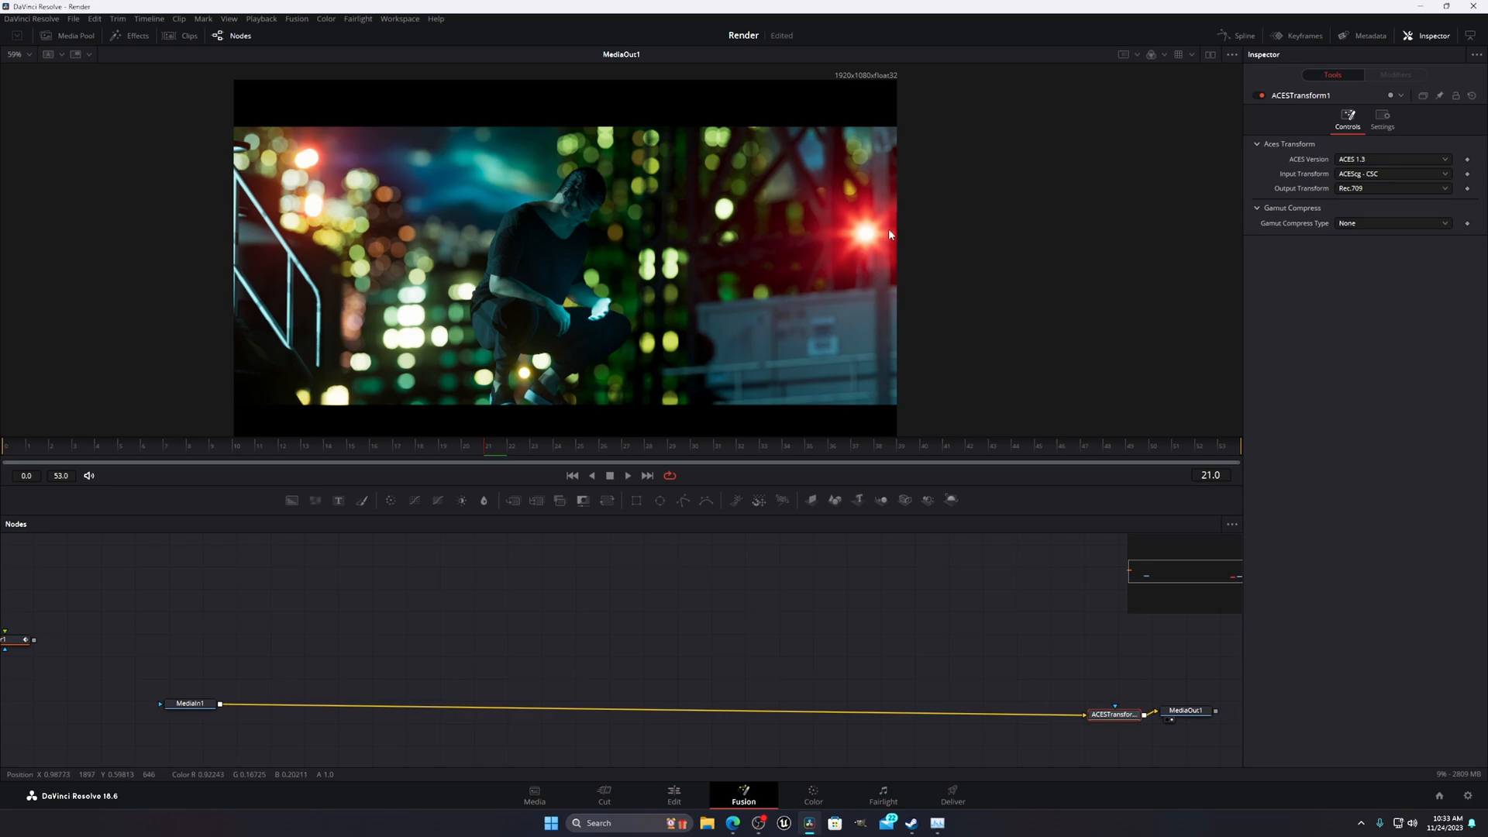